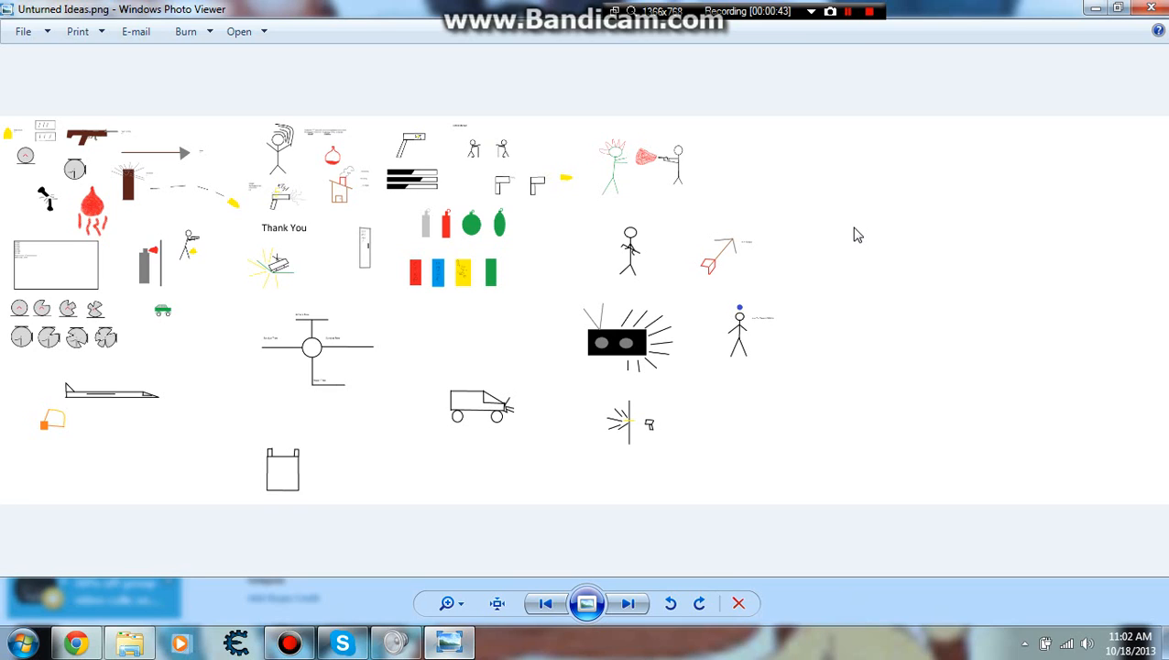
mouse_move(310, 141)
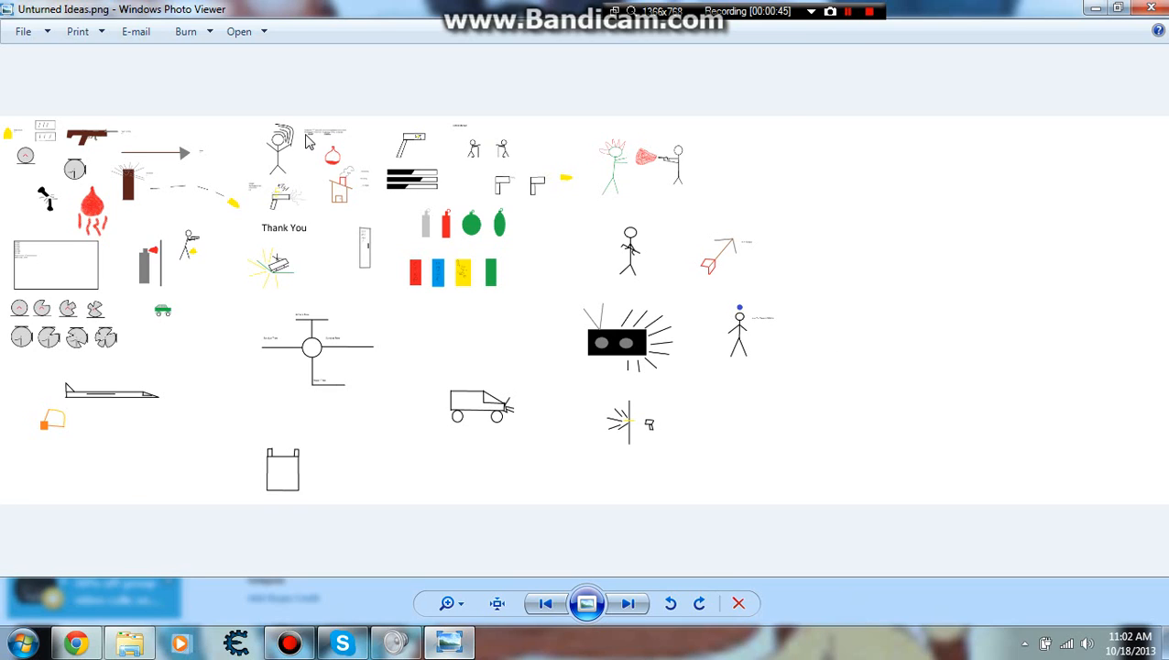
mouse_move(200, 319)
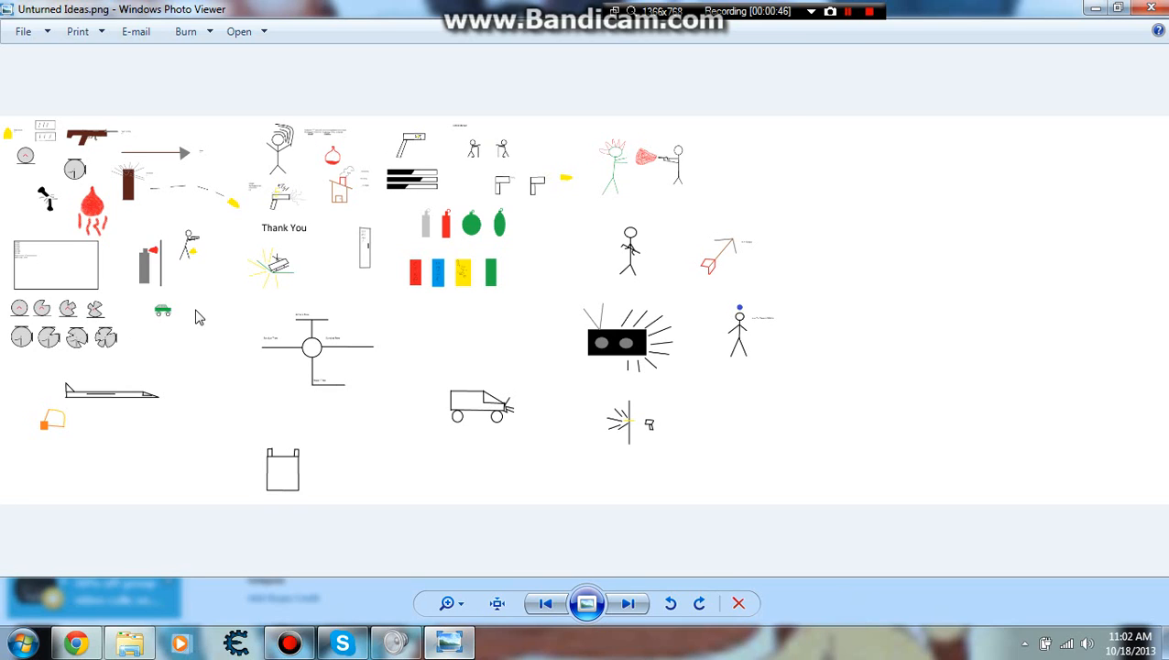
mouse_move(220, 338)
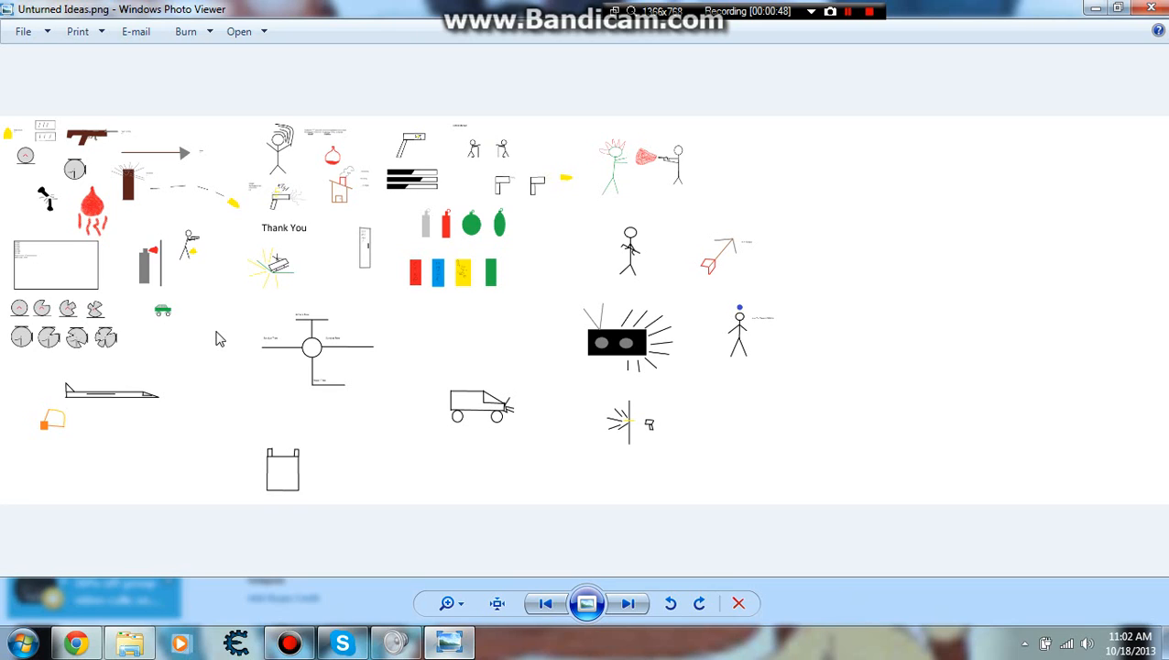
mouse_move(682, 322)
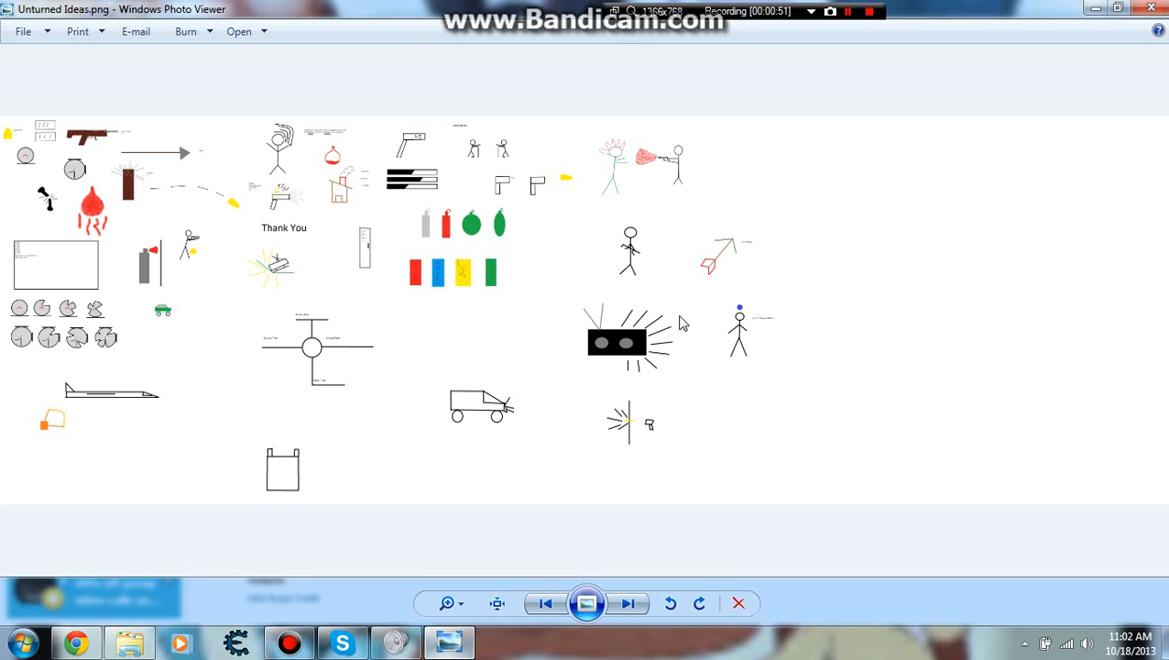
mouse_move(460, 526)
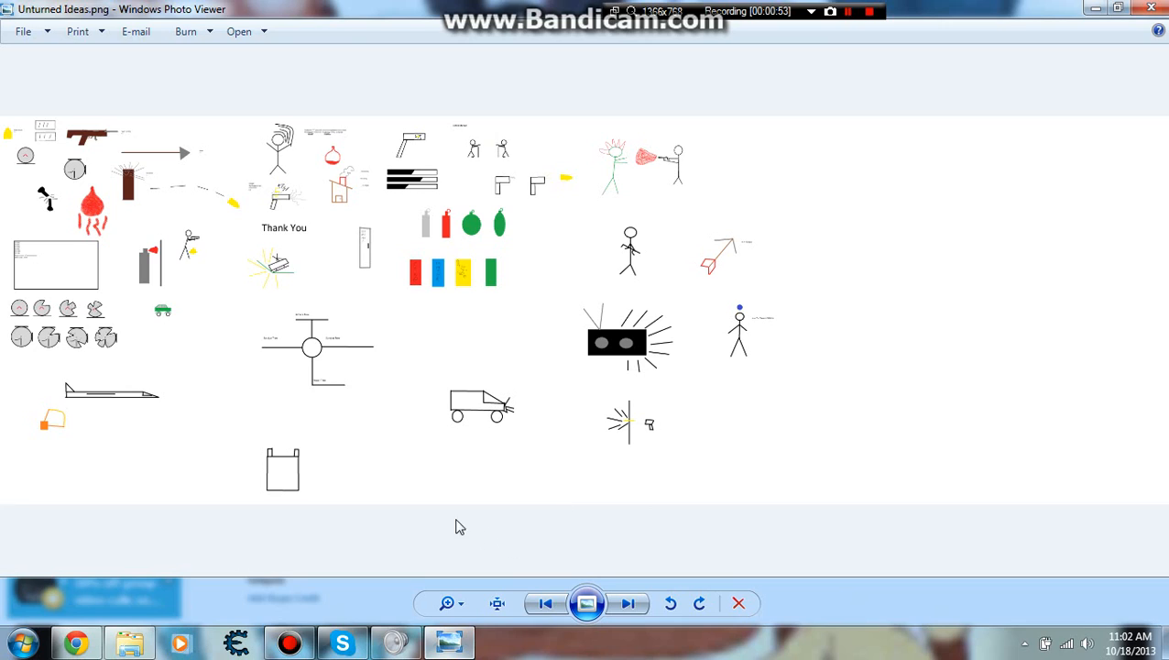
mouse_move(224, 230)
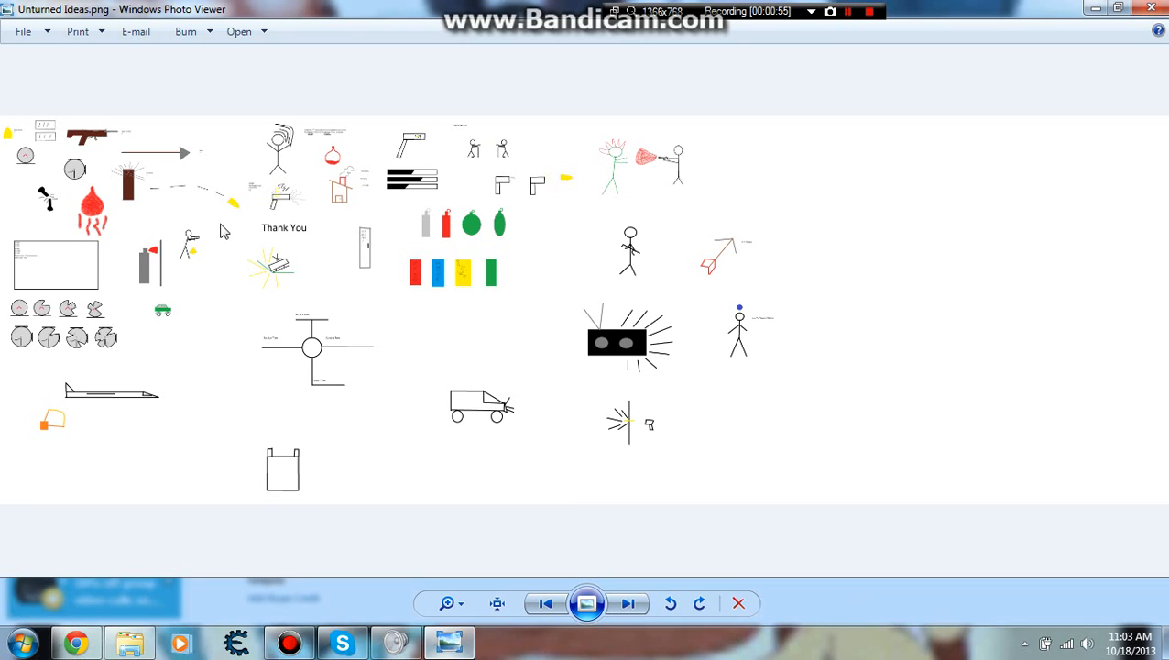
mouse_move(209, 282)
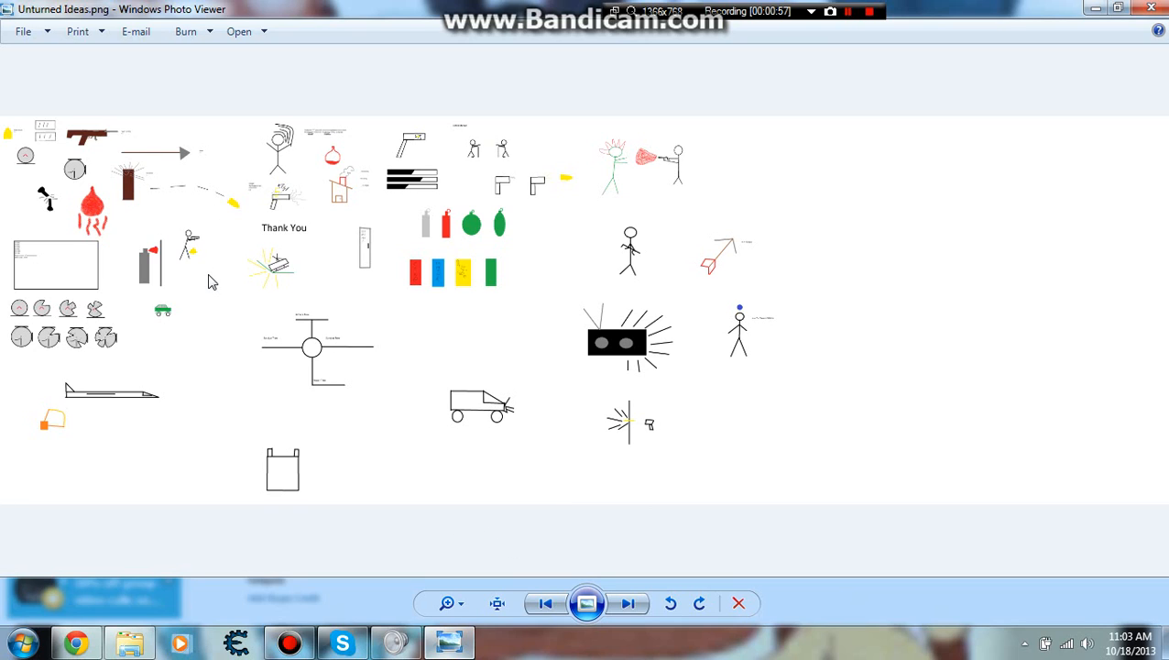
mouse_move(370, 282)
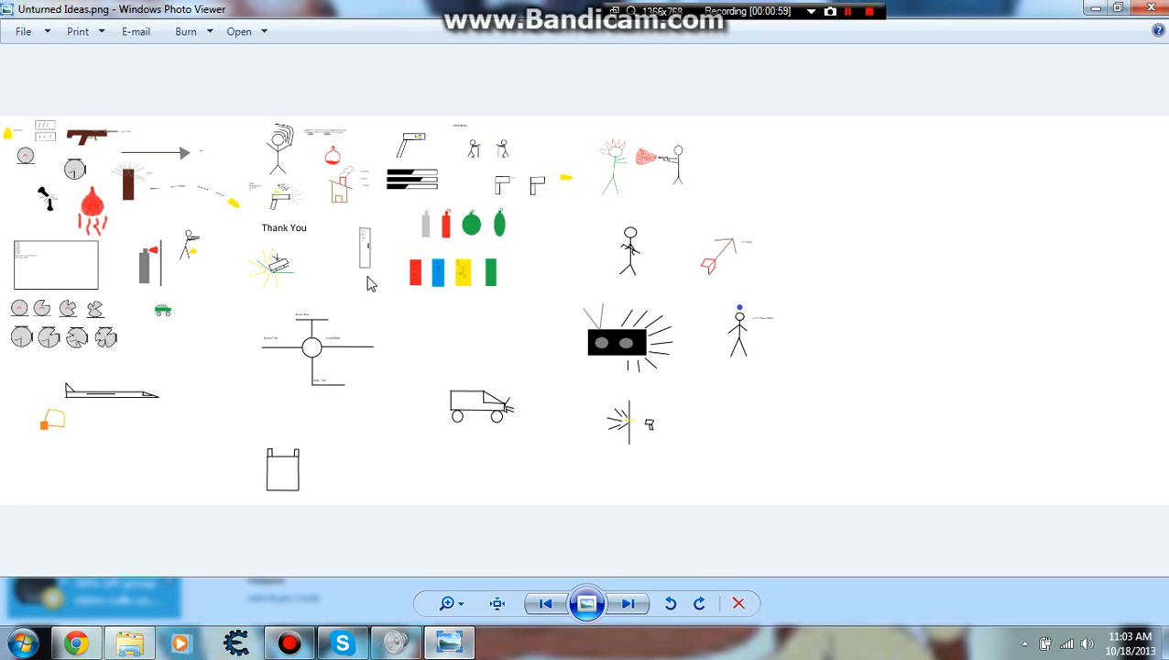
mouse_move(513, 337)
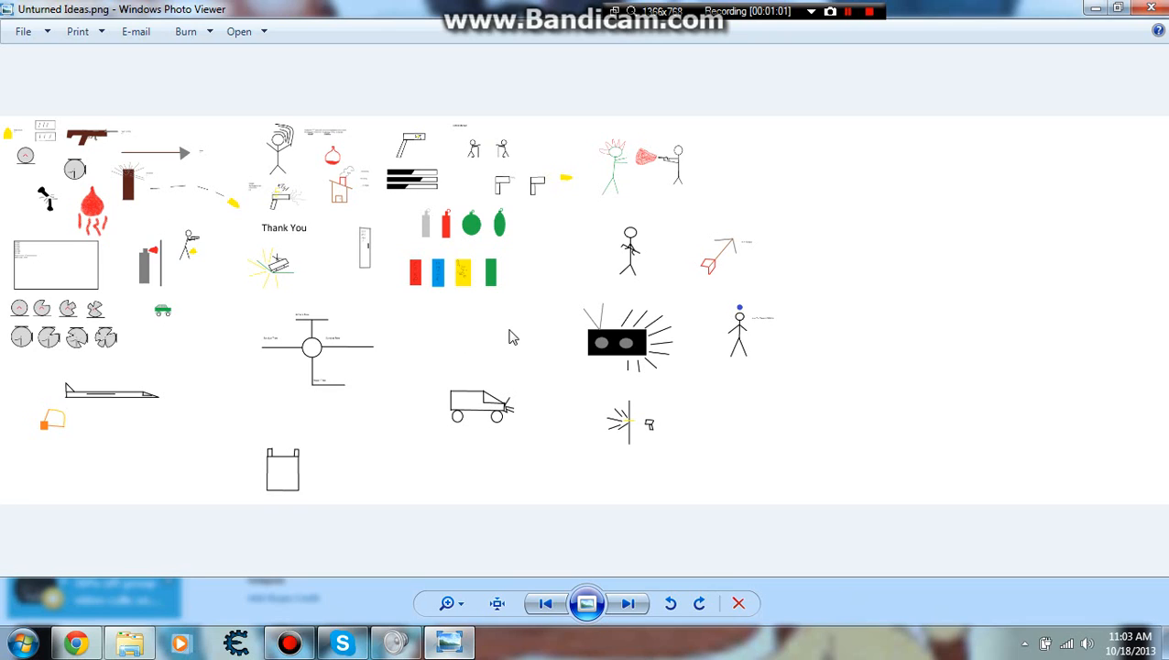
mouse_move(688, 145)
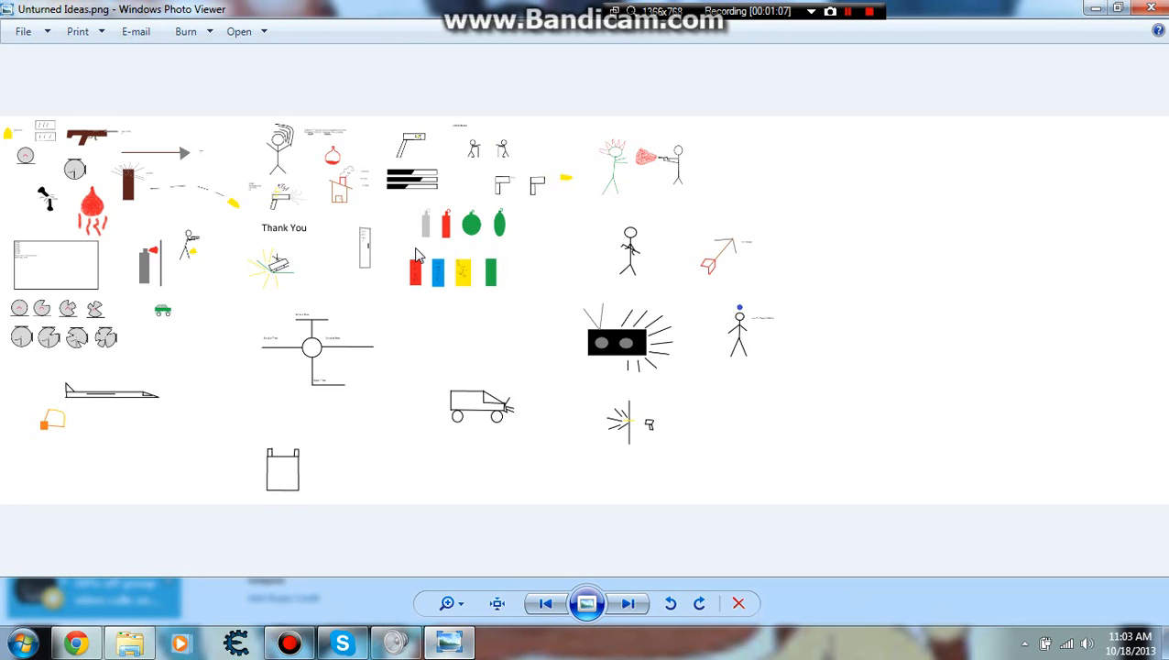
mouse_move(537, 278)
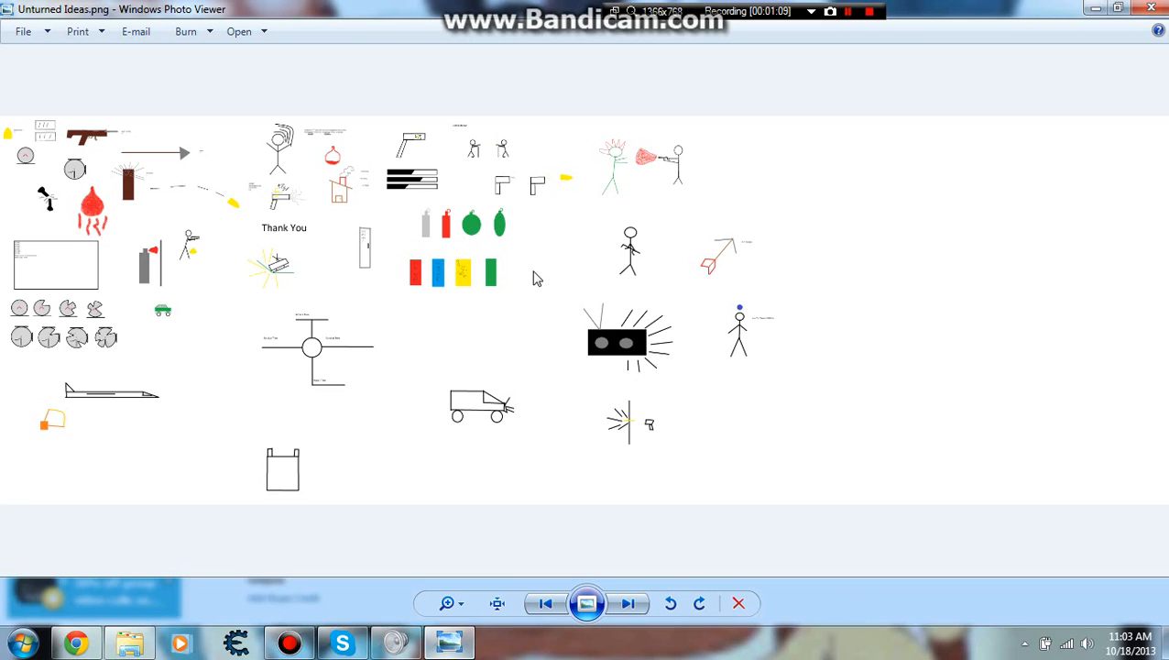
mouse_move(414, 291)
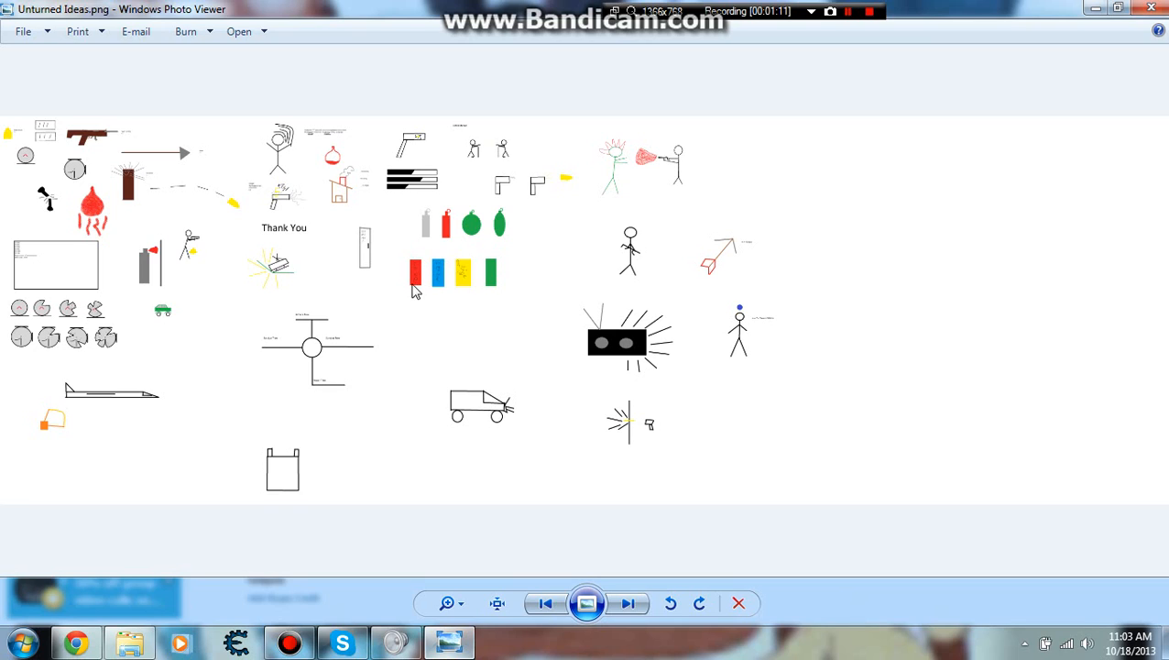
mouse_move(509, 304)
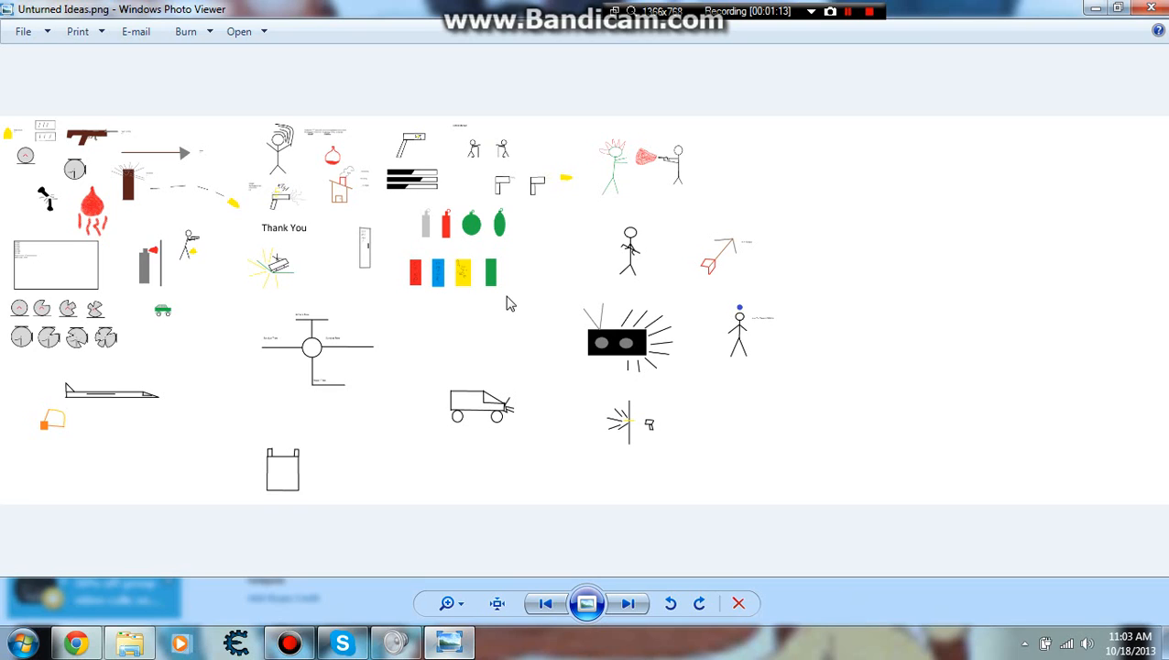
mouse_move(524, 188)
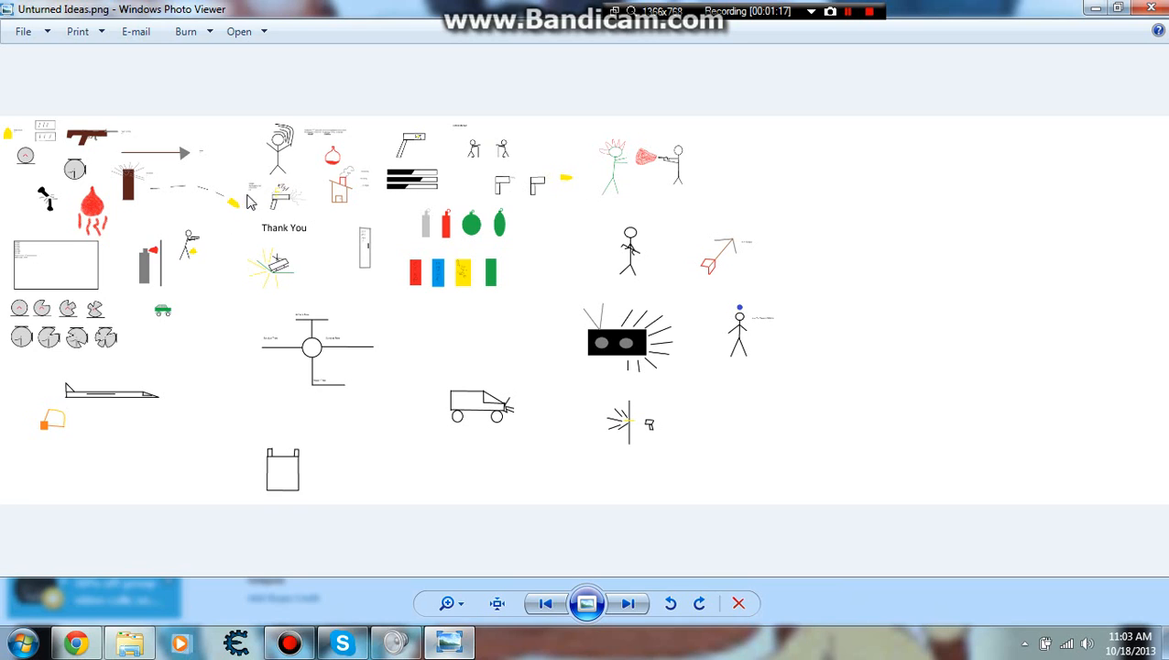
mouse_move(601, 487)
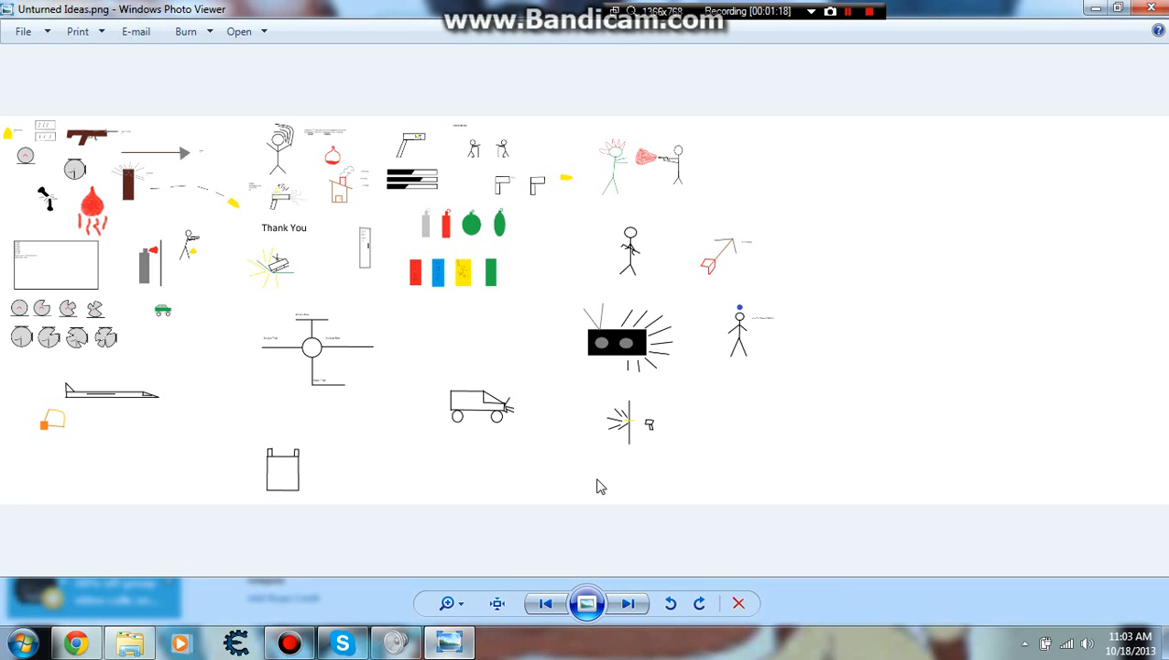
mouse_move(607, 342)
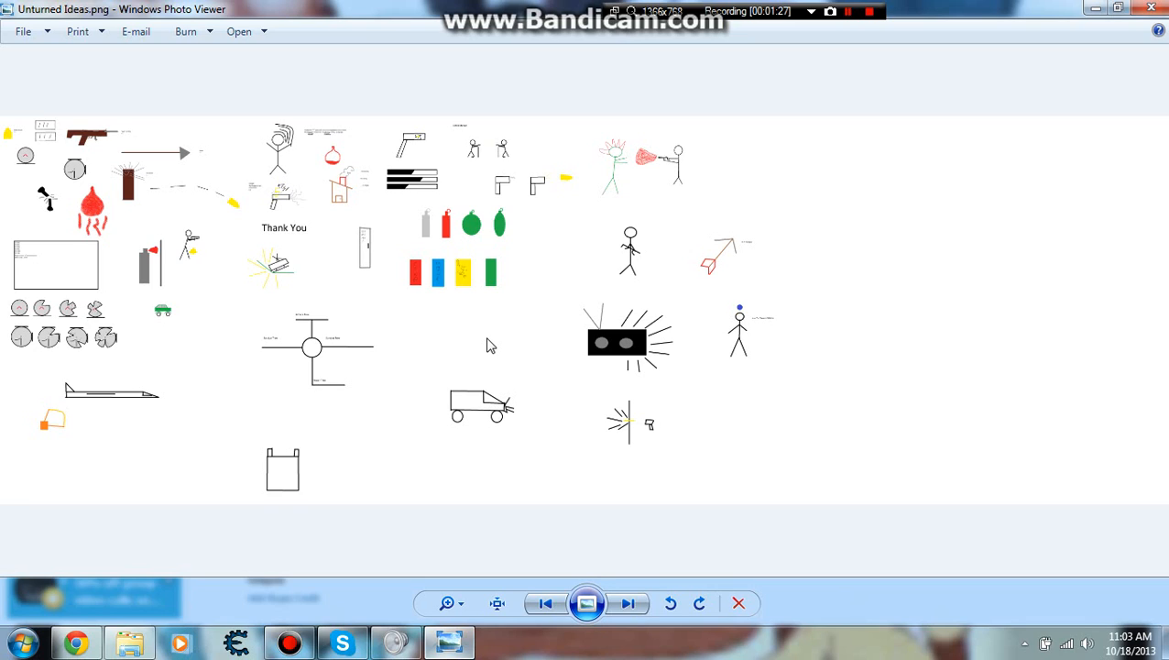
mouse_move(476, 348)
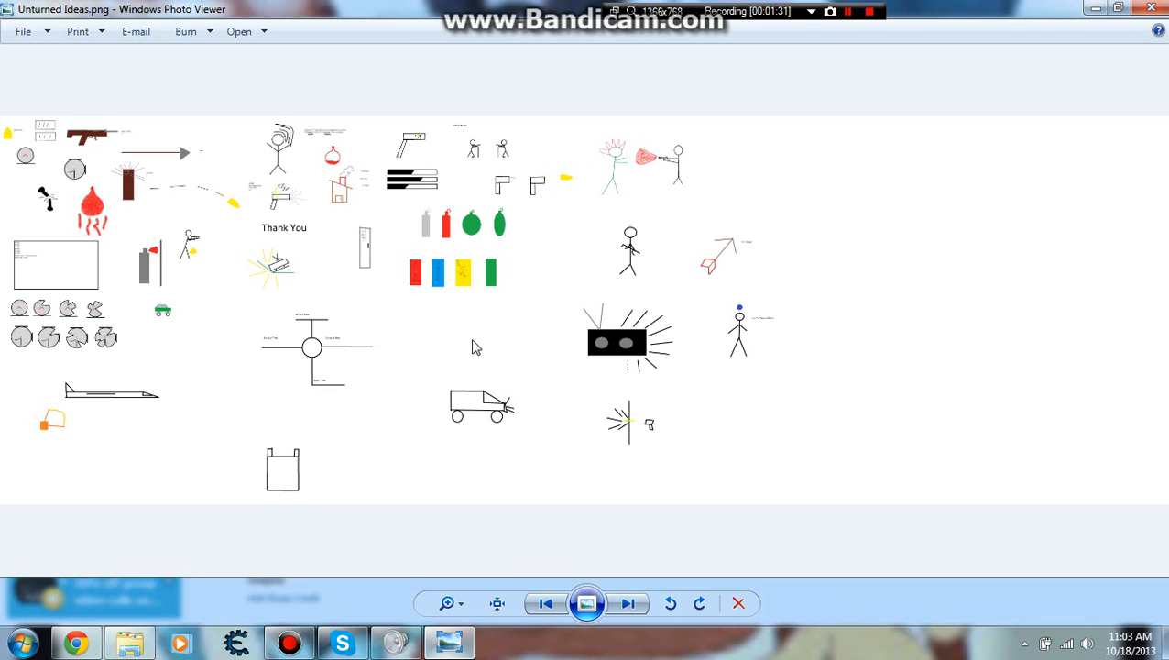
mouse_move(143, 454)
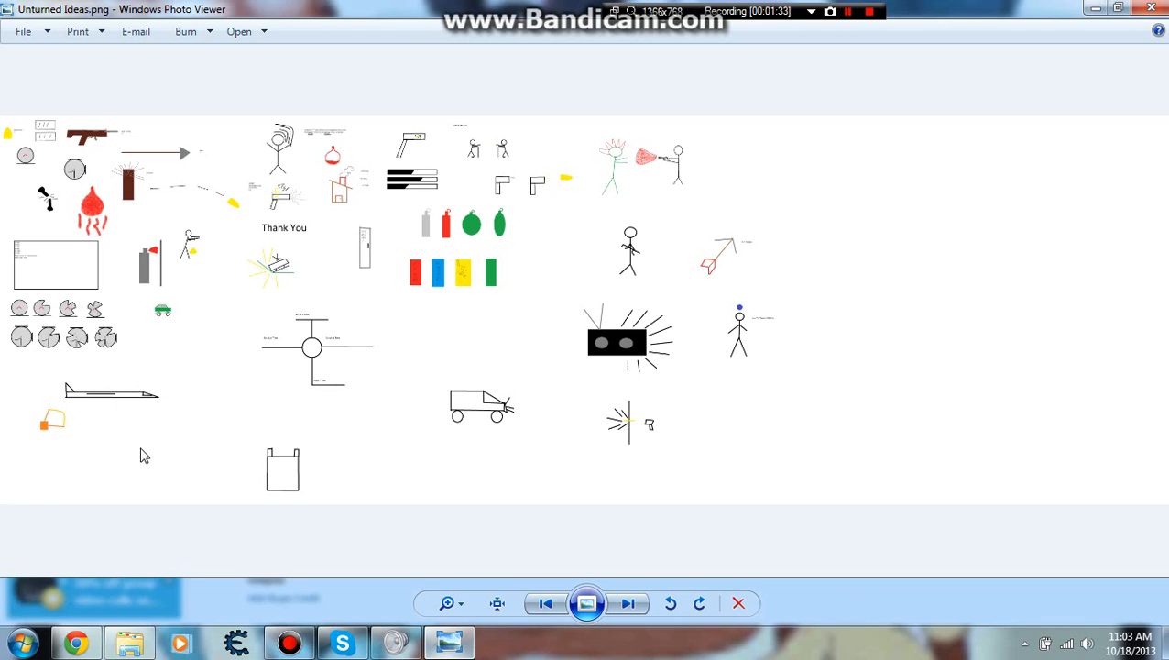
mouse_move(436, 224)
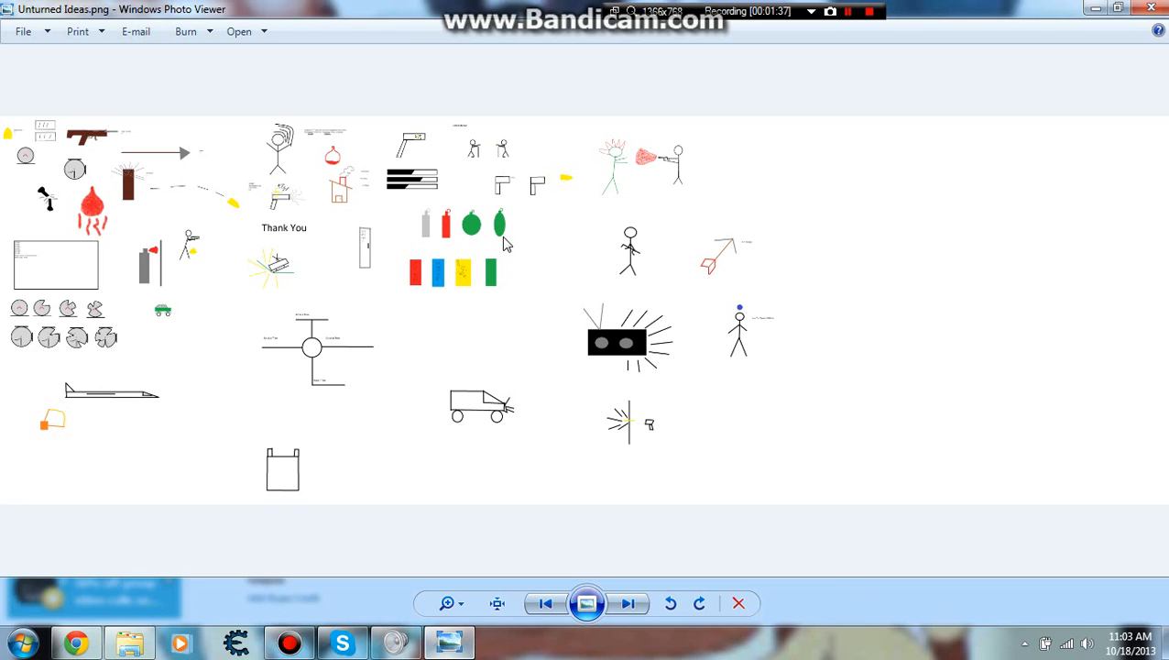
mouse_move(439, 163)
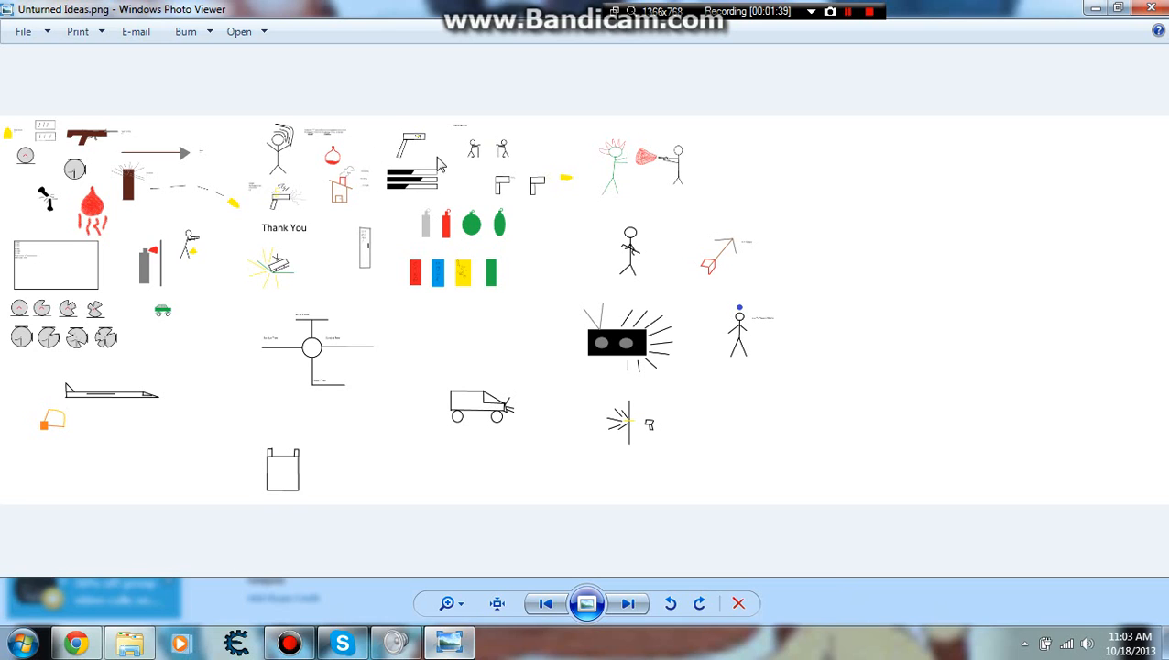
mouse_move(443, 191)
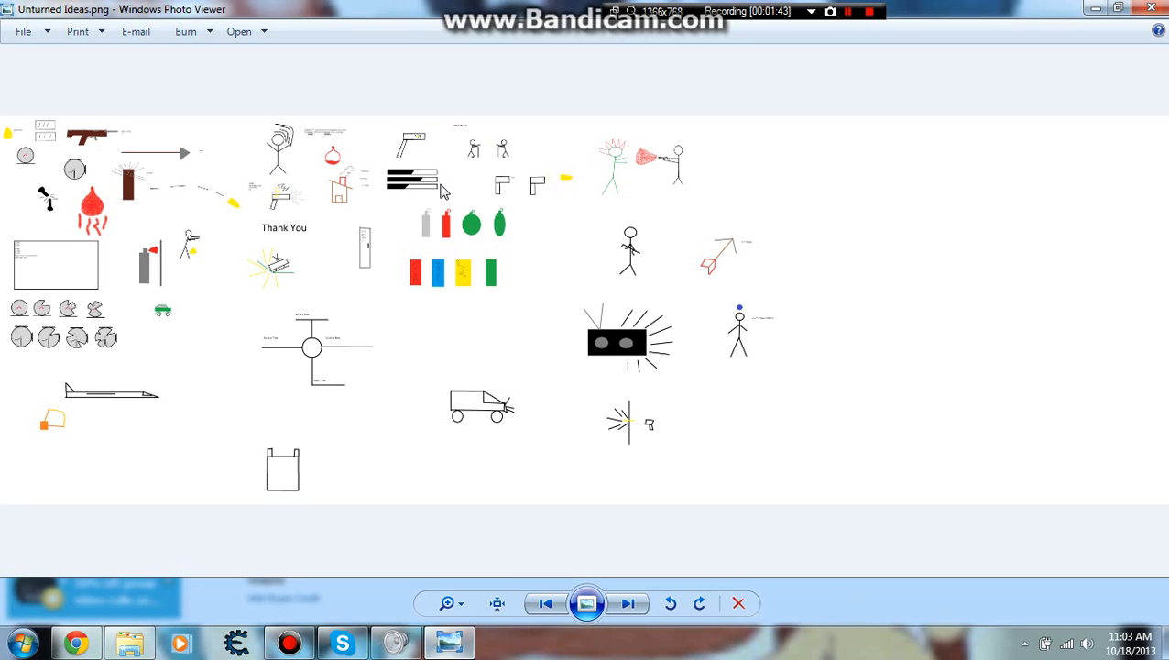
mouse_move(330, 171)
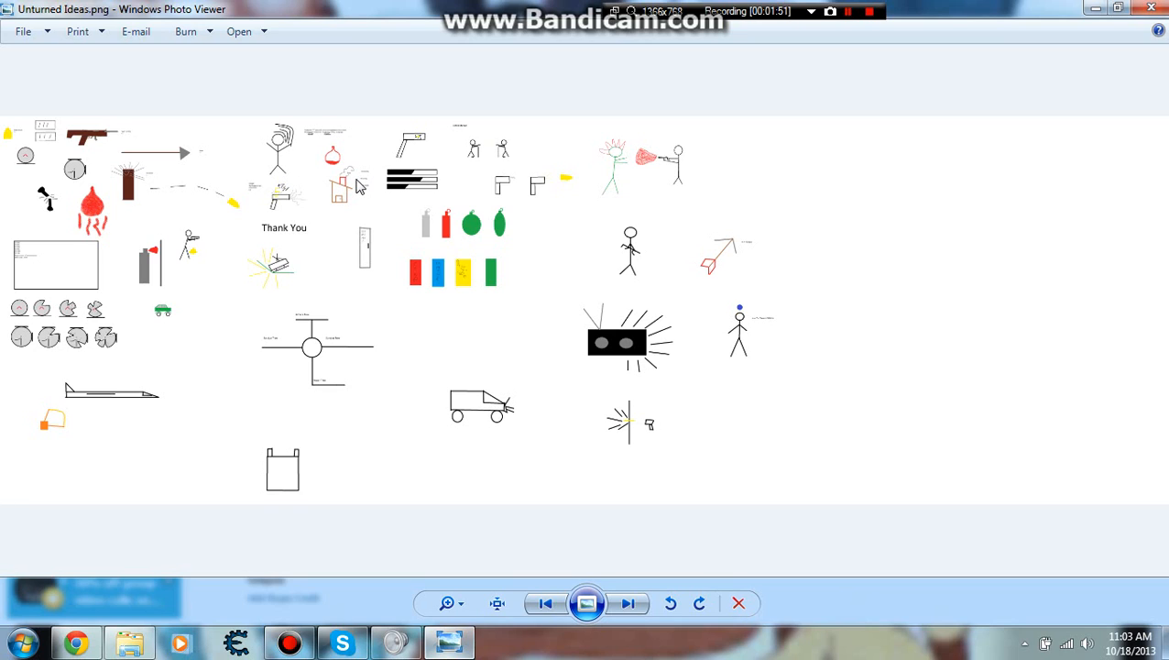
mouse_move(41, 163)
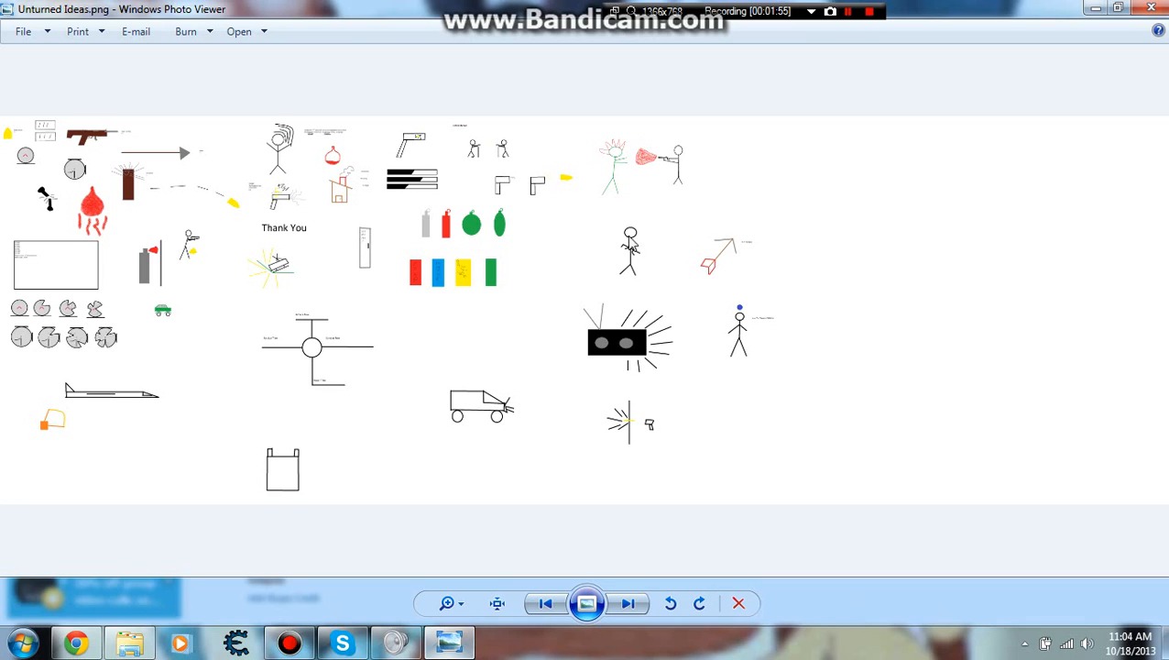
mouse_move(458, 445)
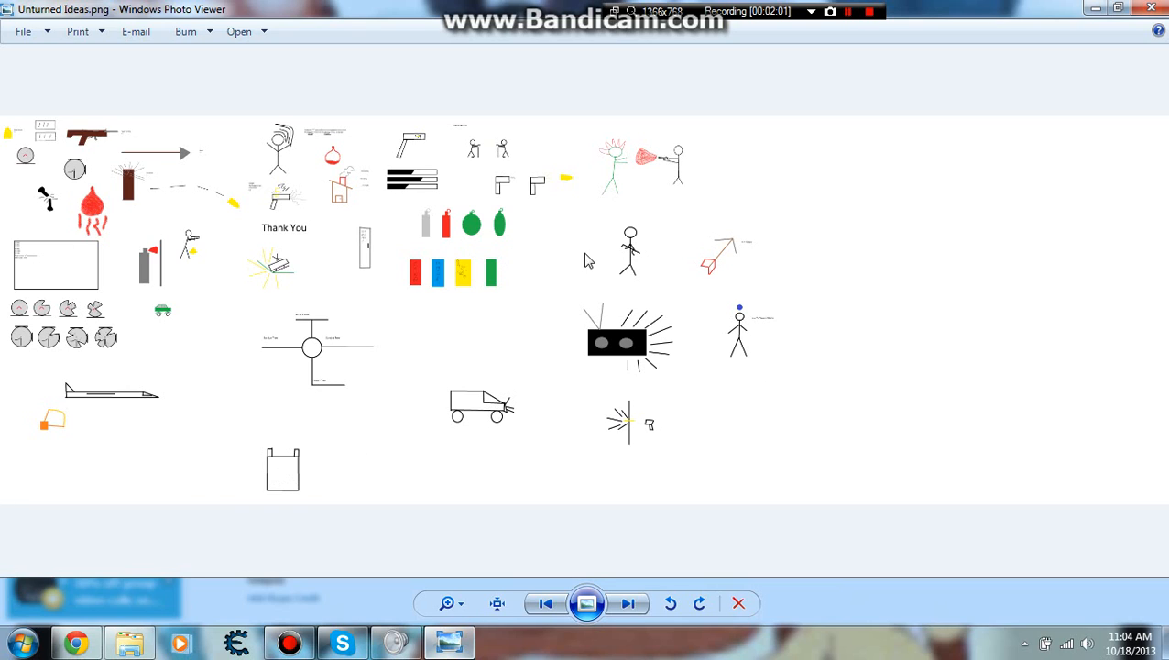
mouse_move(365, 293)
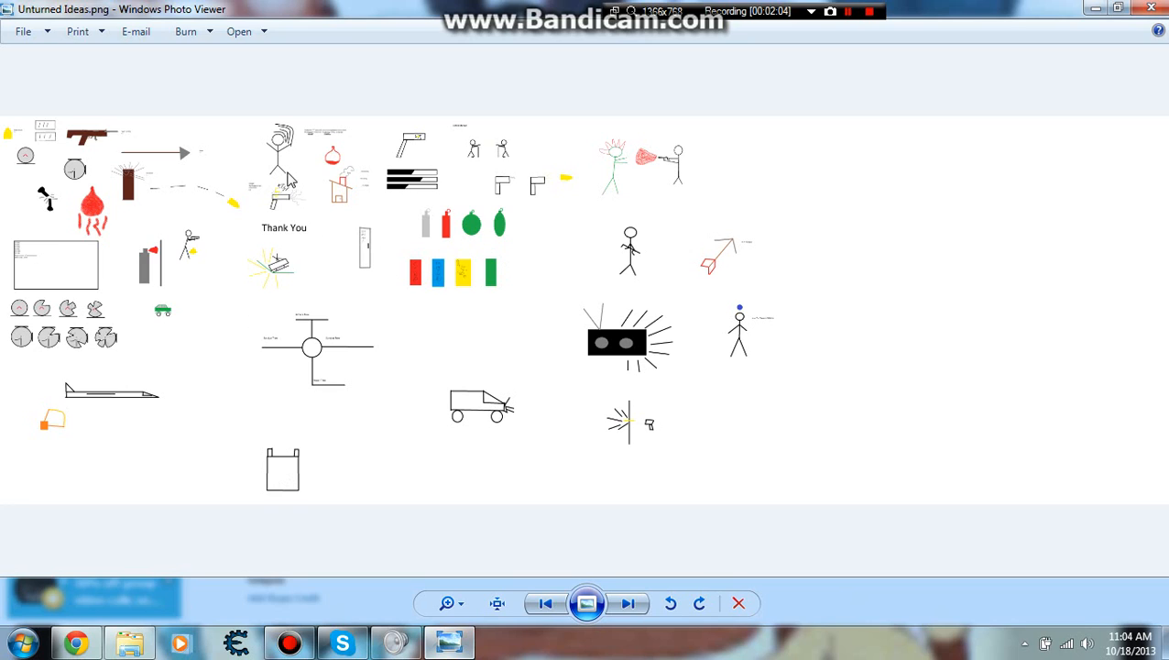
mouse_move(192, 256)
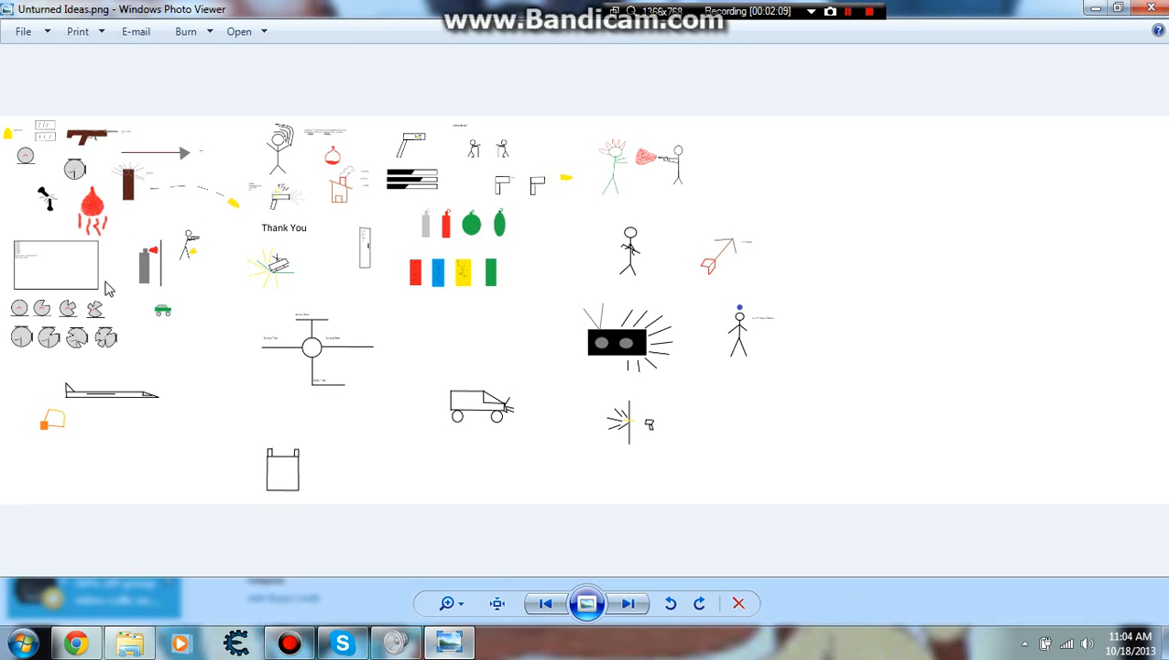
mouse_move(202, 300)
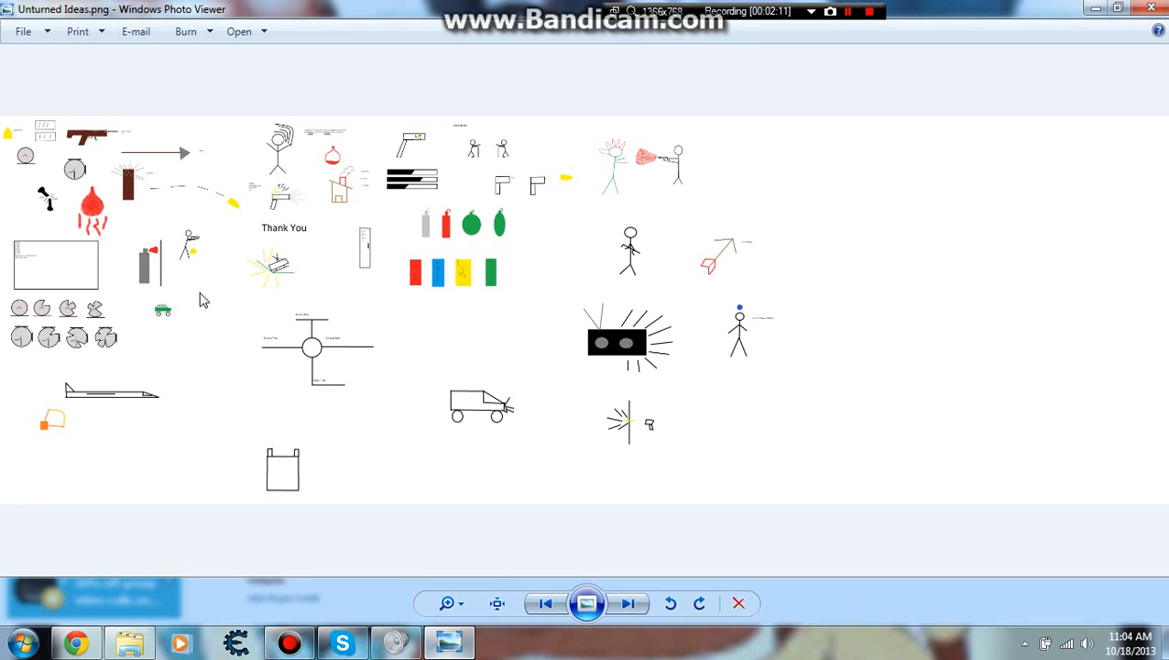
mouse_move(207, 286)
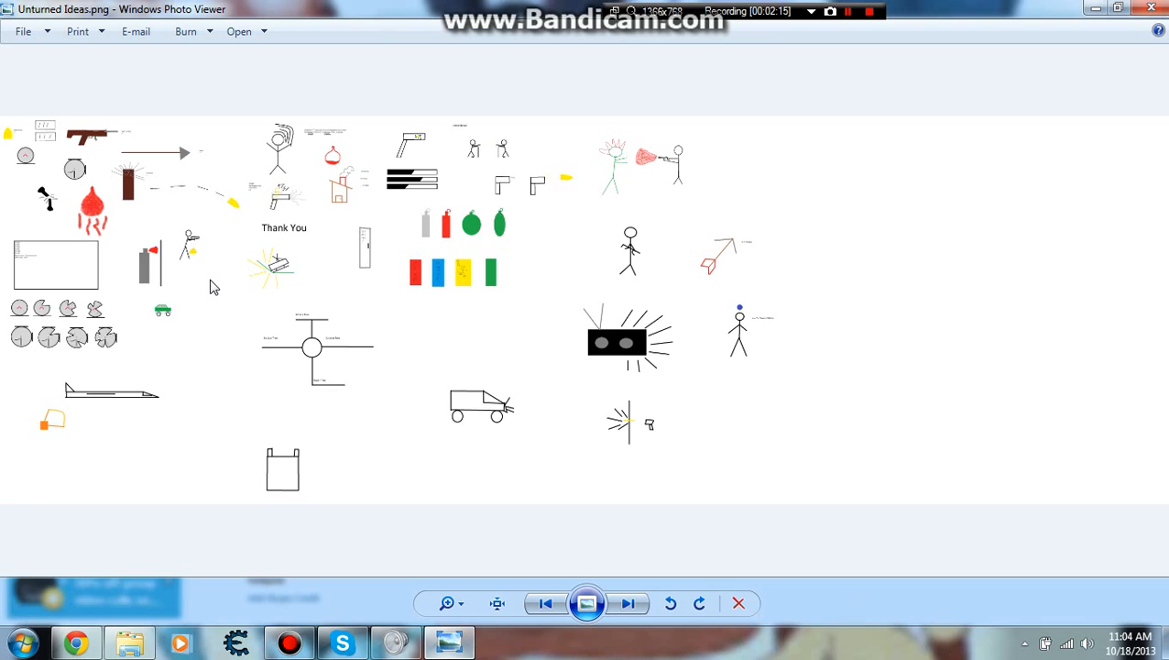
mouse_move(436, 381)
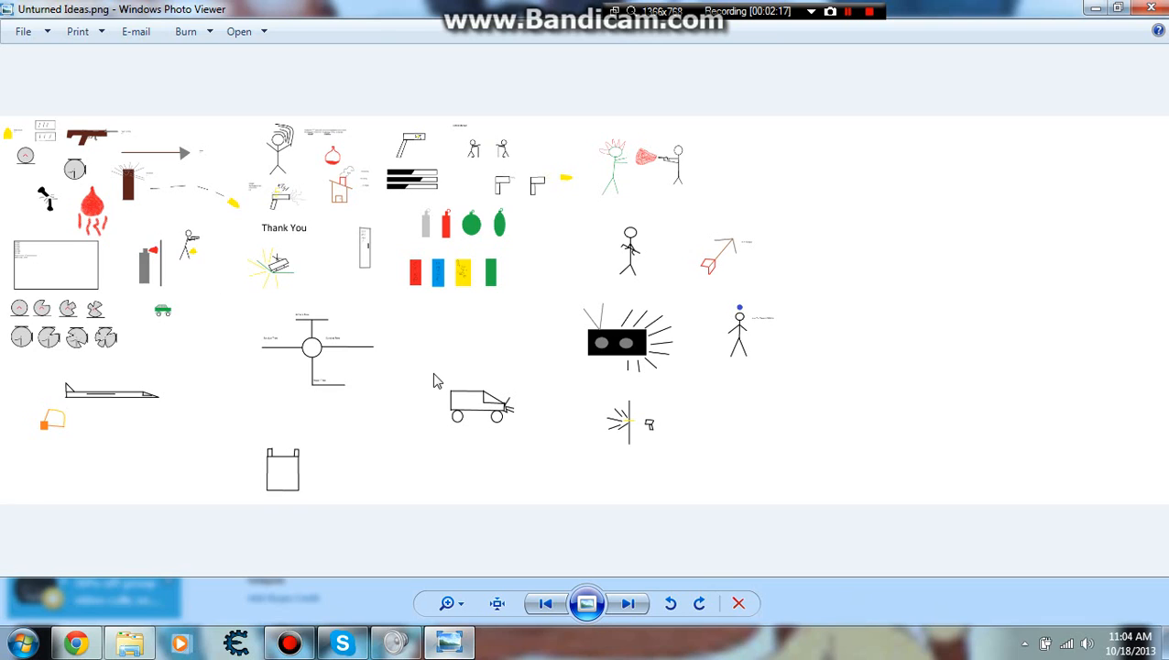
mouse_move(322, 315)
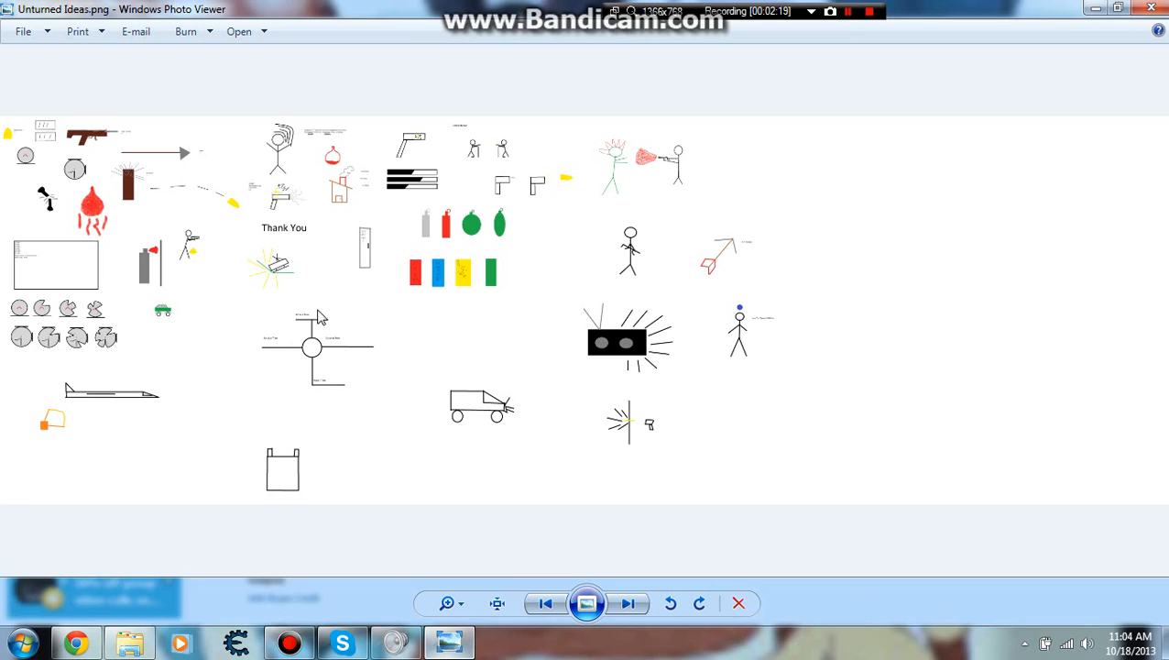
mouse_move(329, 436)
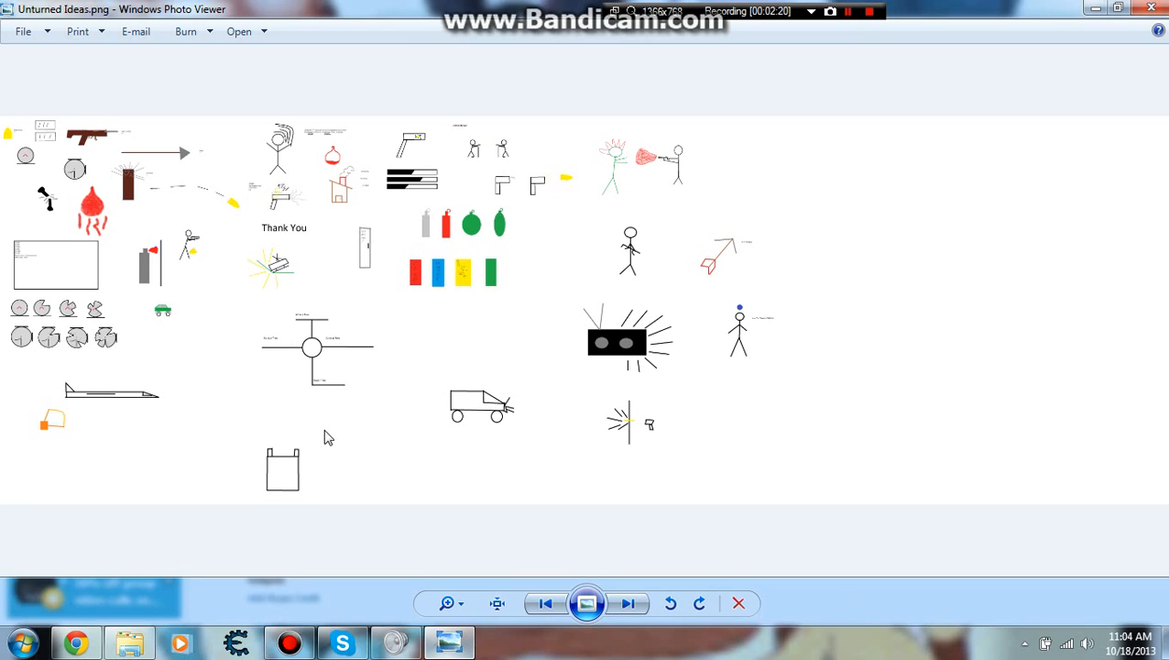
mouse_move(363, 425)
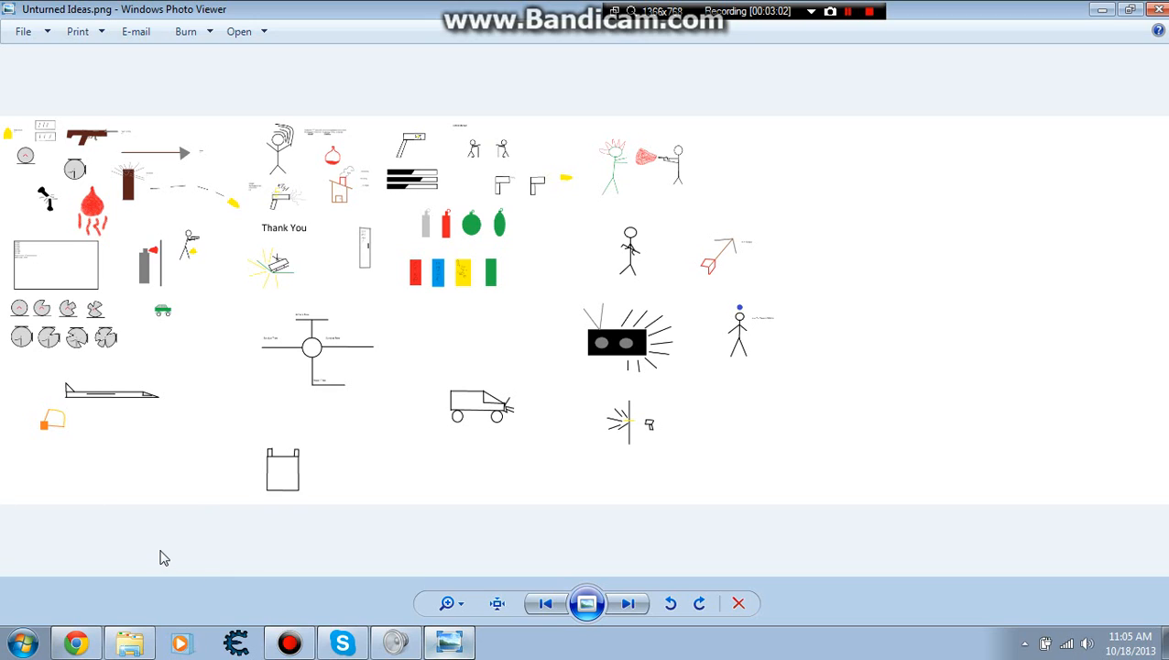
mouse_move(201, 527)
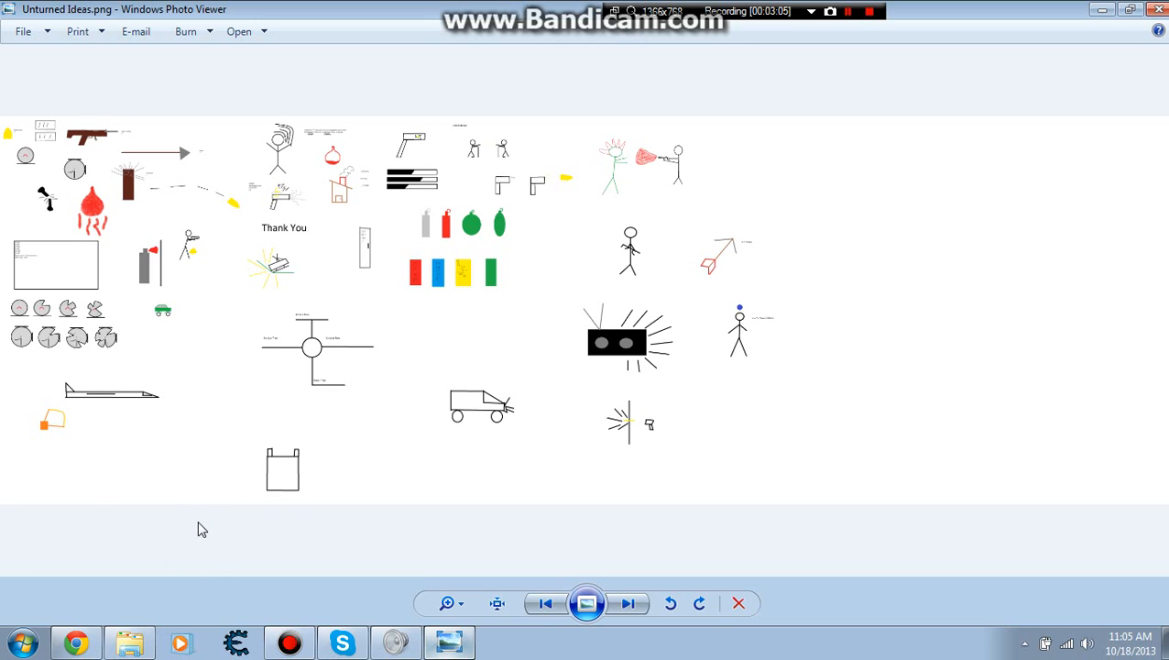
mouse_move(190, 557)
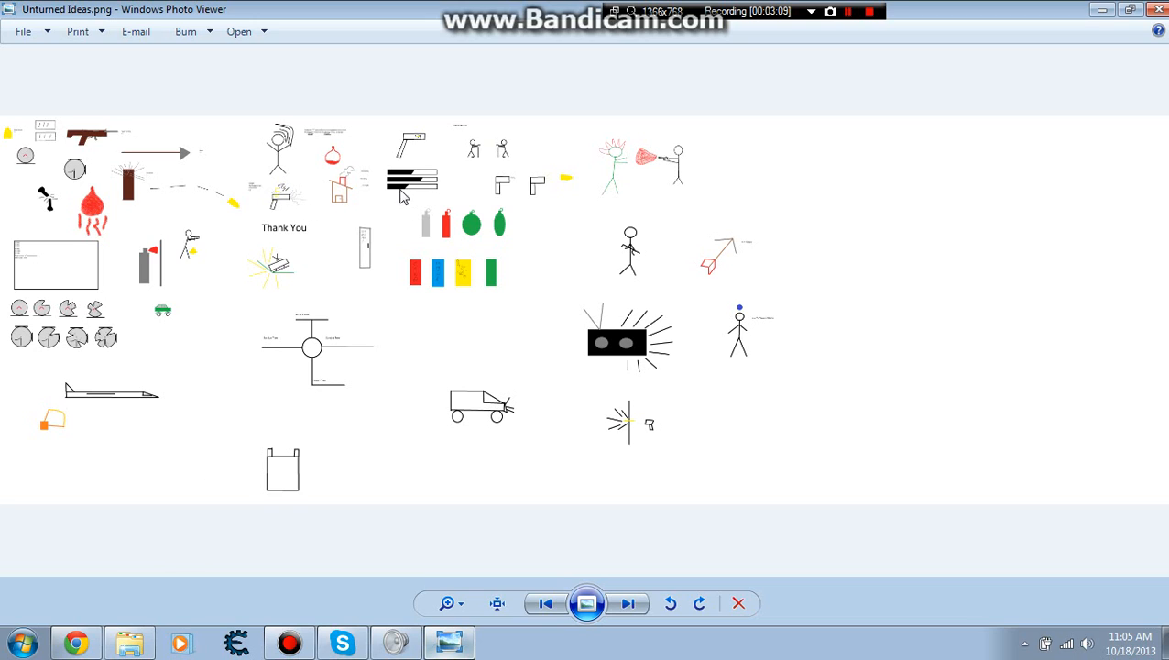
mouse_move(345, 231)
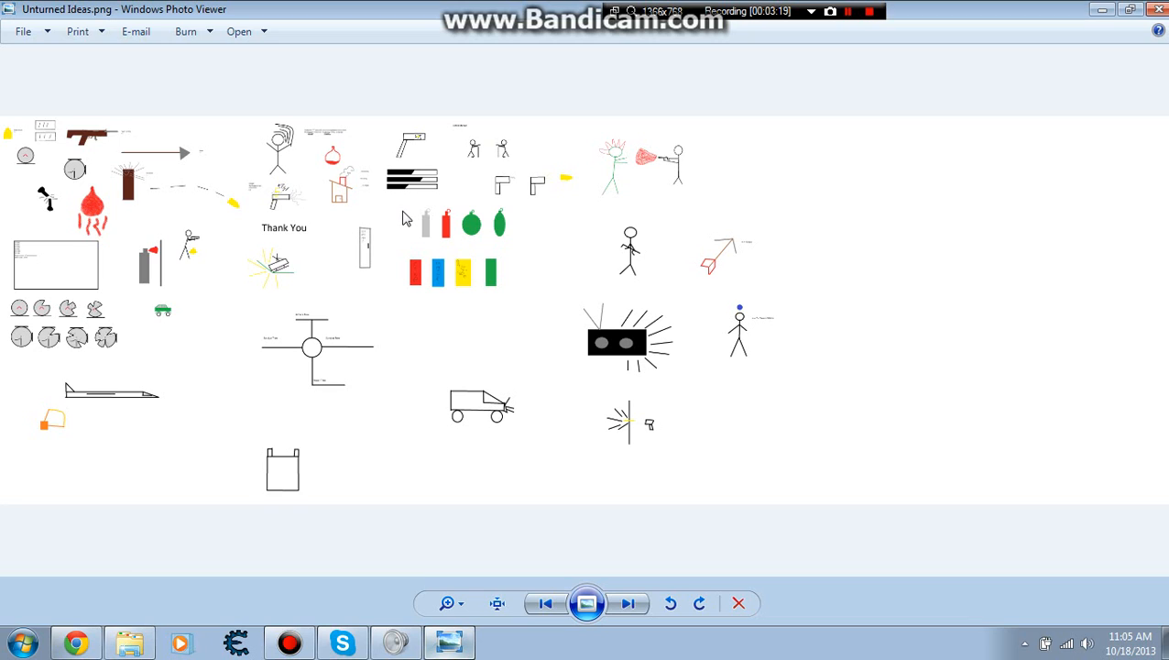
mouse_move(365, 359)
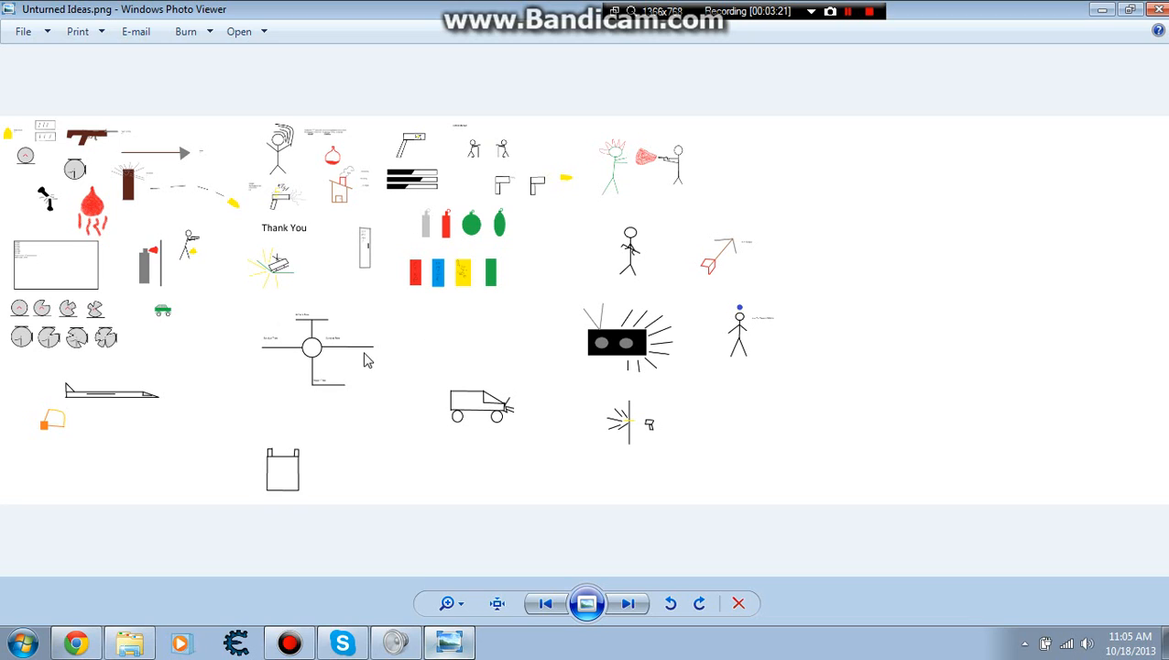
mouse_move(422, 324)
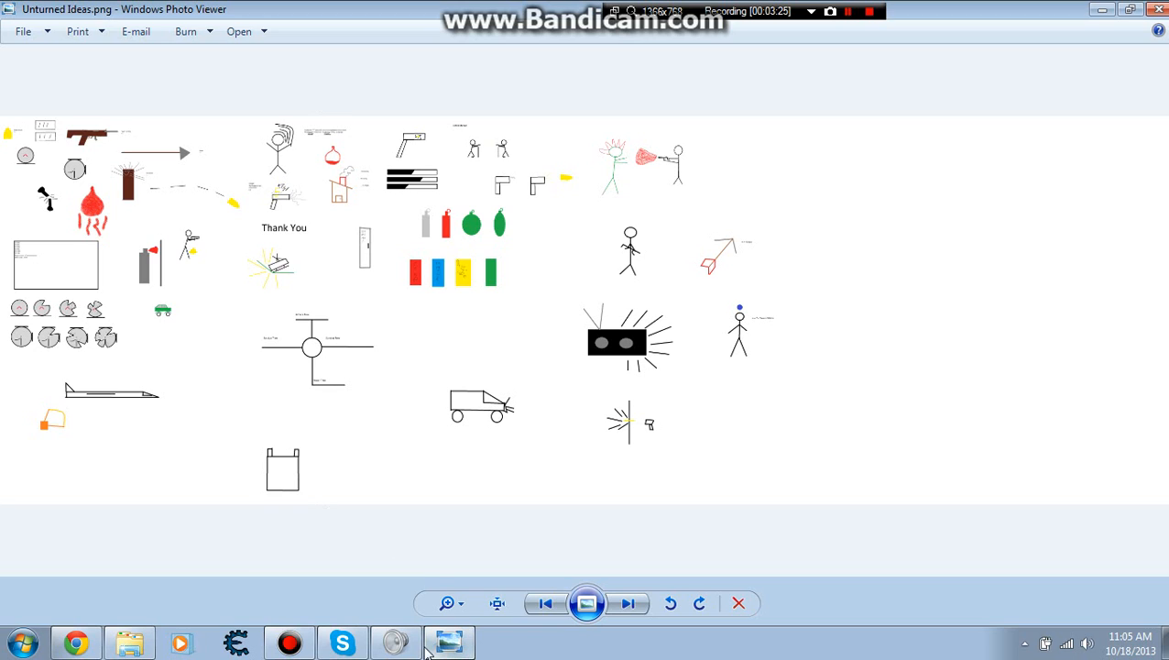
mouse_move(447, 561)
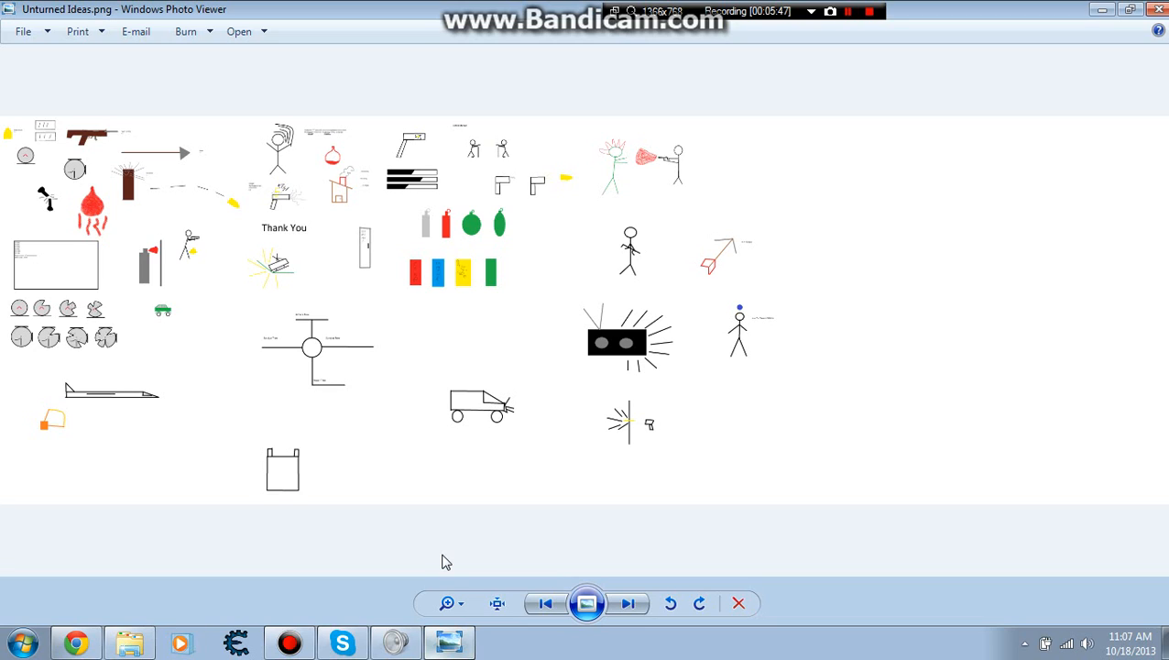
mouse_move(889, 308)
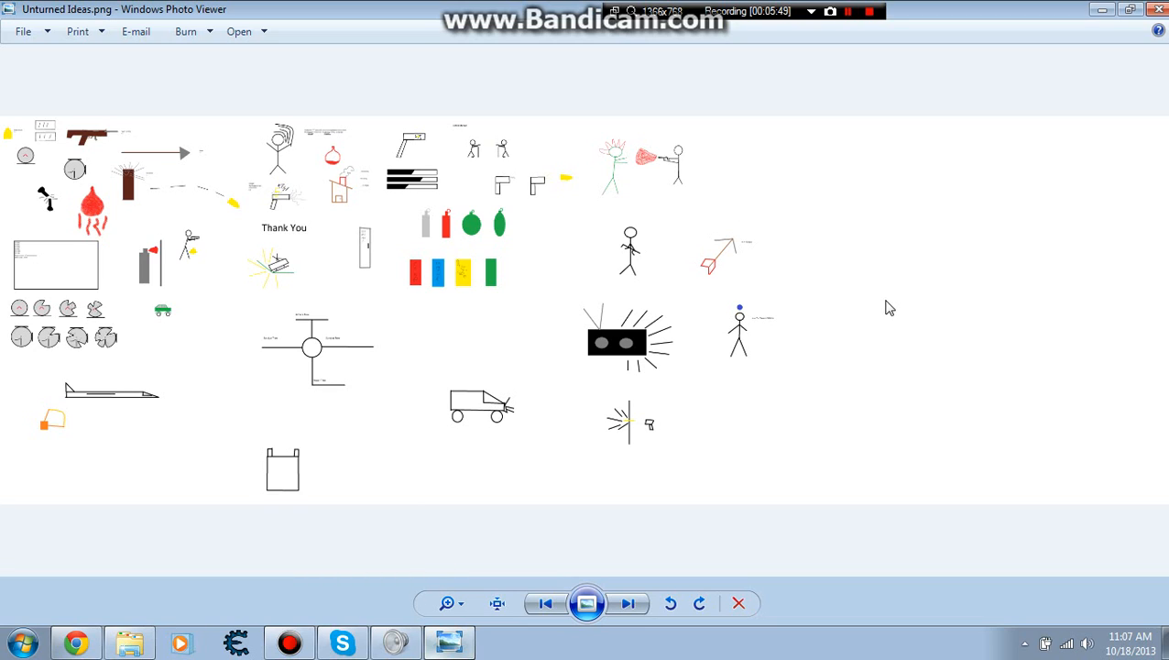
mouse_move(839, 330)
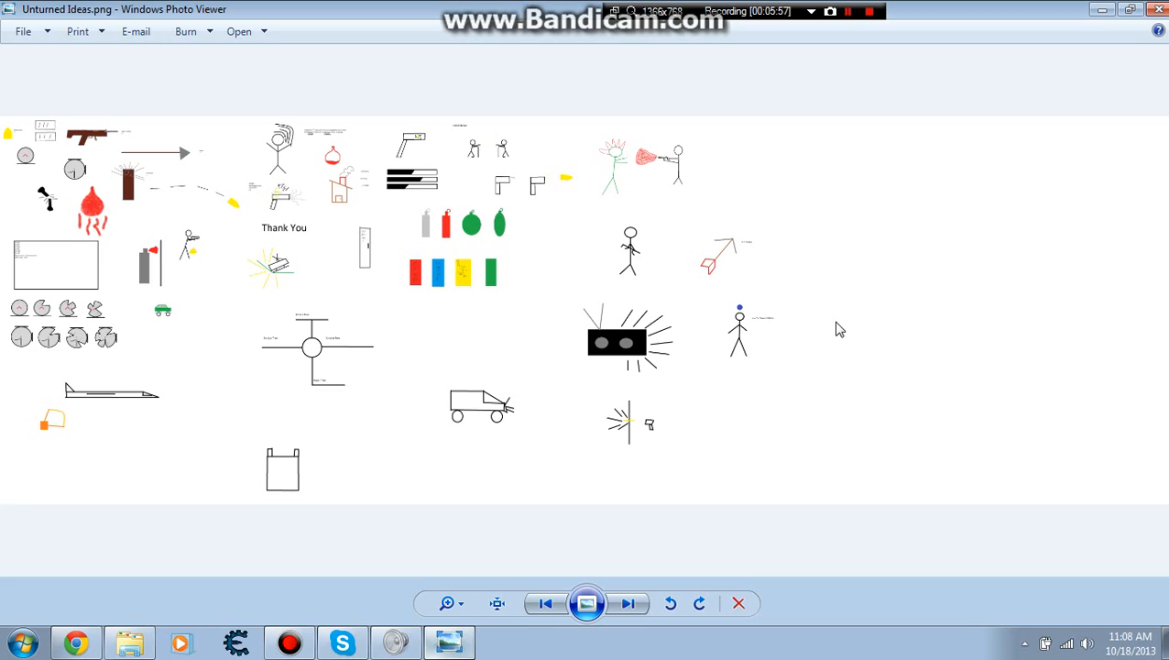
mouse_move(854, 317)
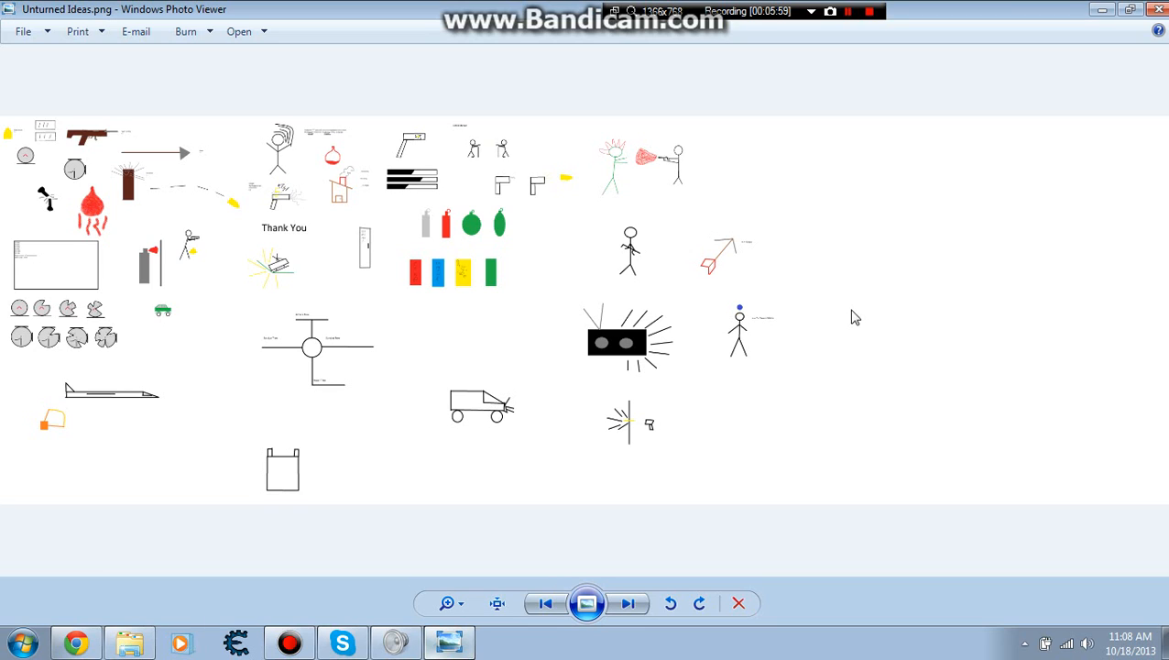
mouse_move(841, 299)
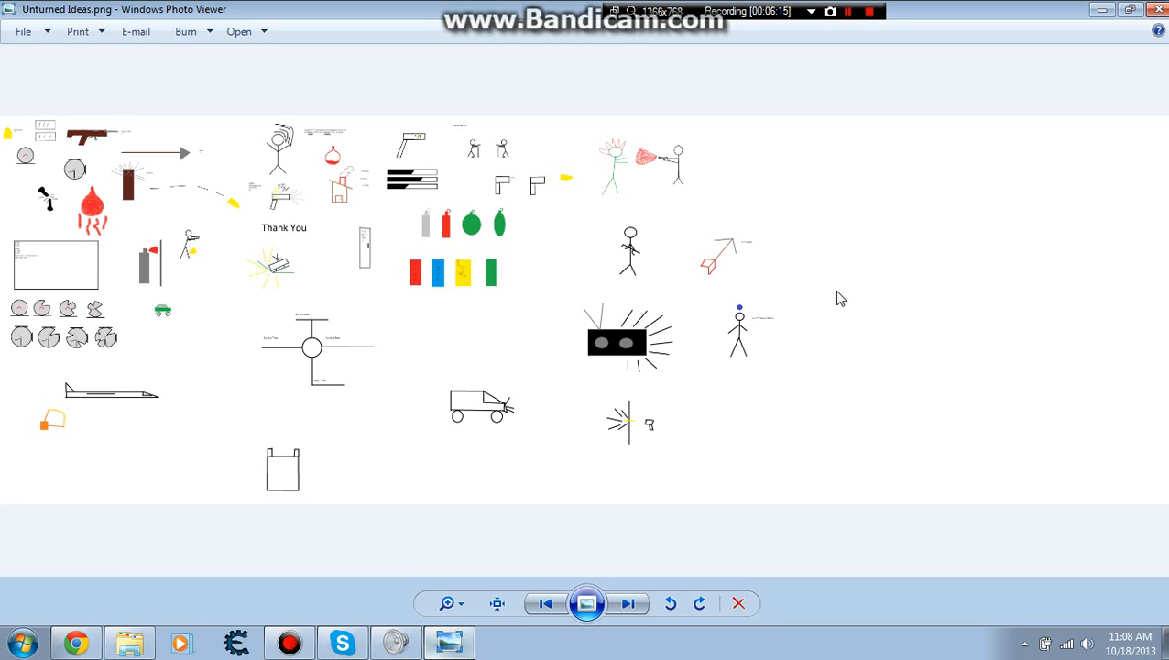
mouse_move(894, 304)
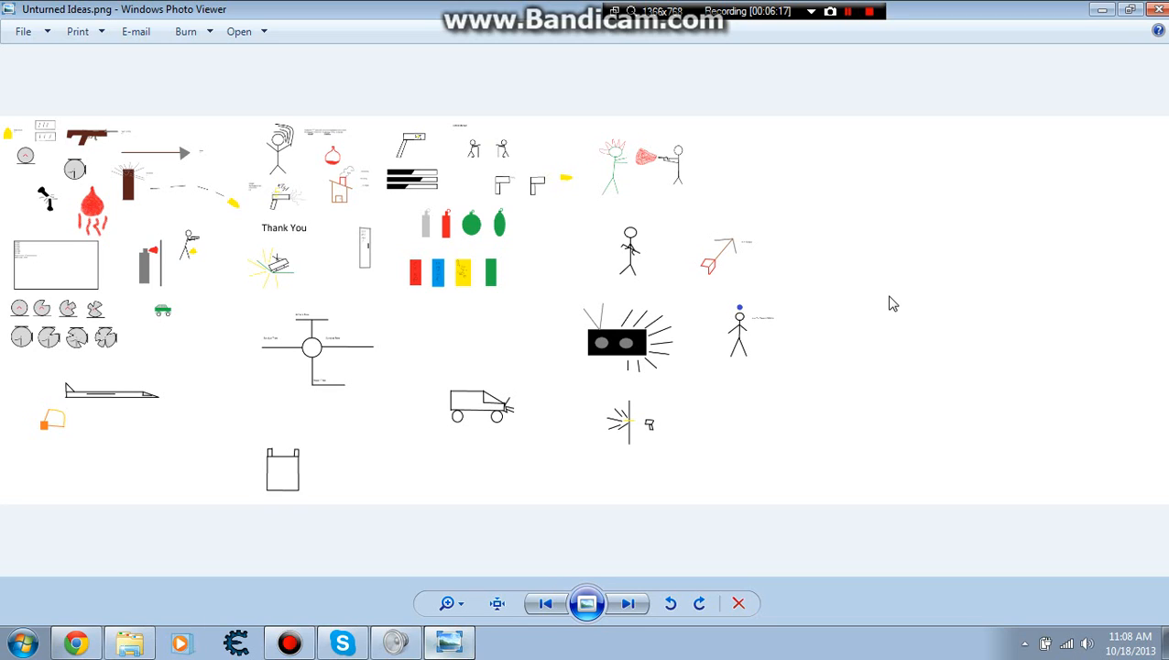
mouse_move(871, 310)
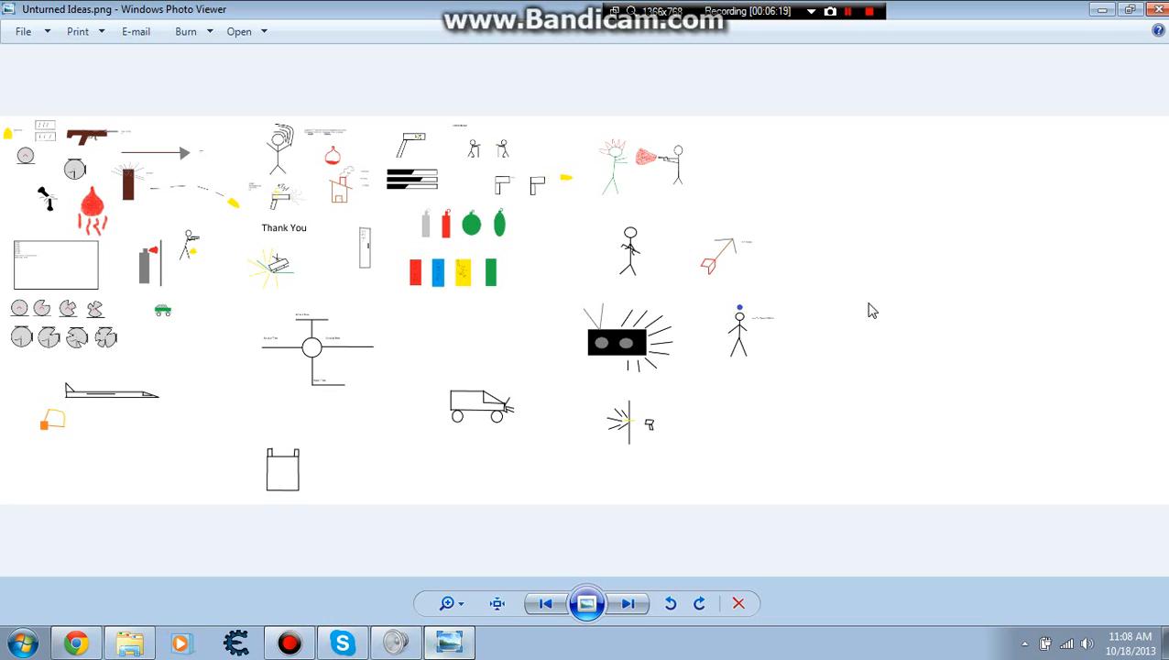
mouse_move(885, 377)
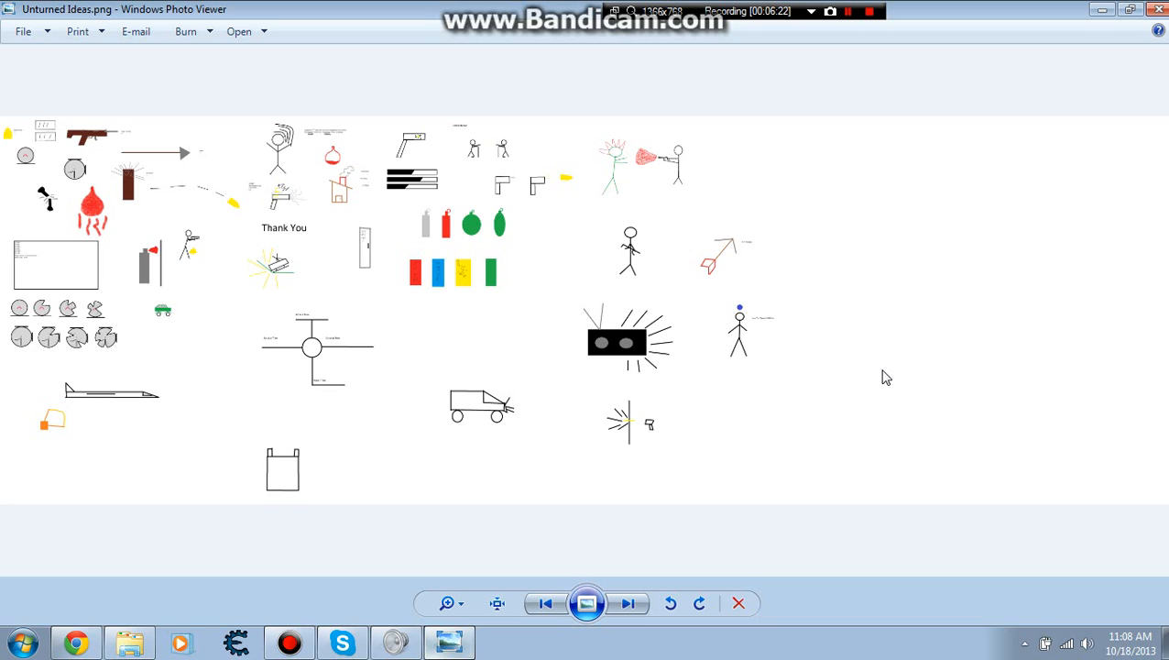
mouse_move(876, 389)
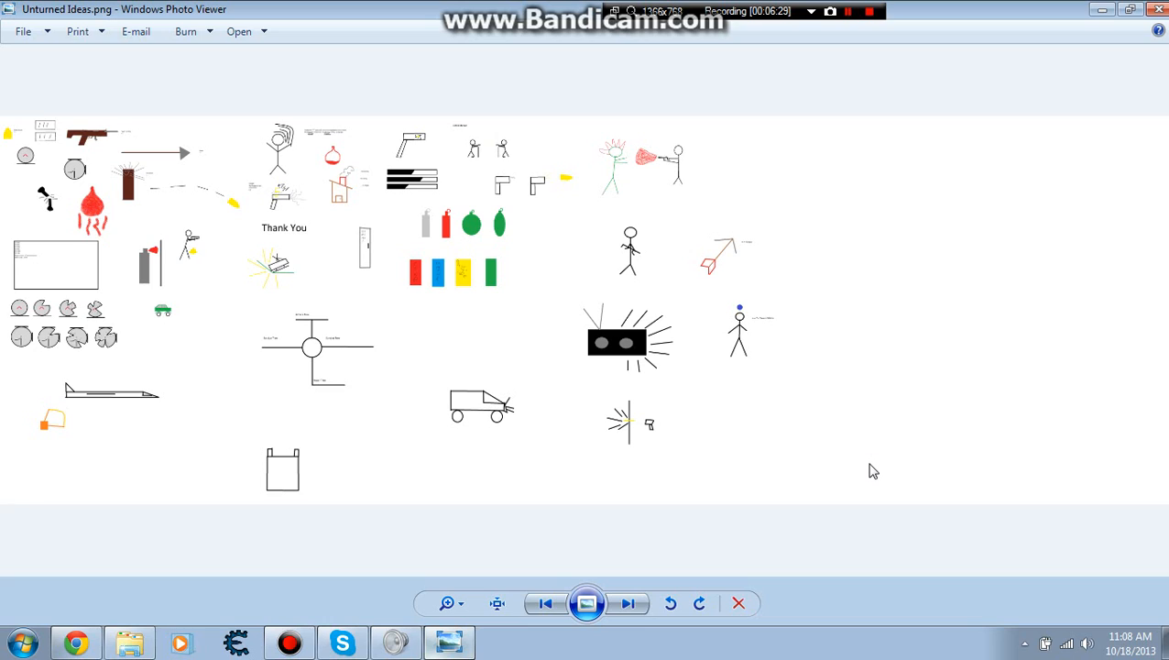
mouse_move(870, 491)
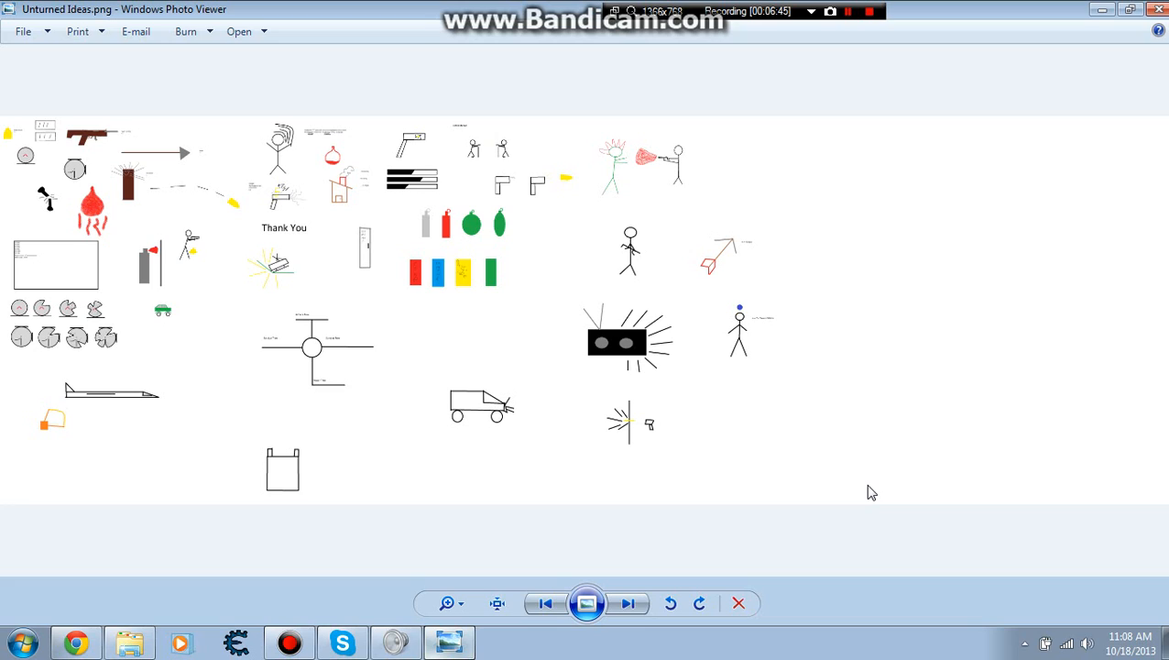
mouse_move(876, 513)
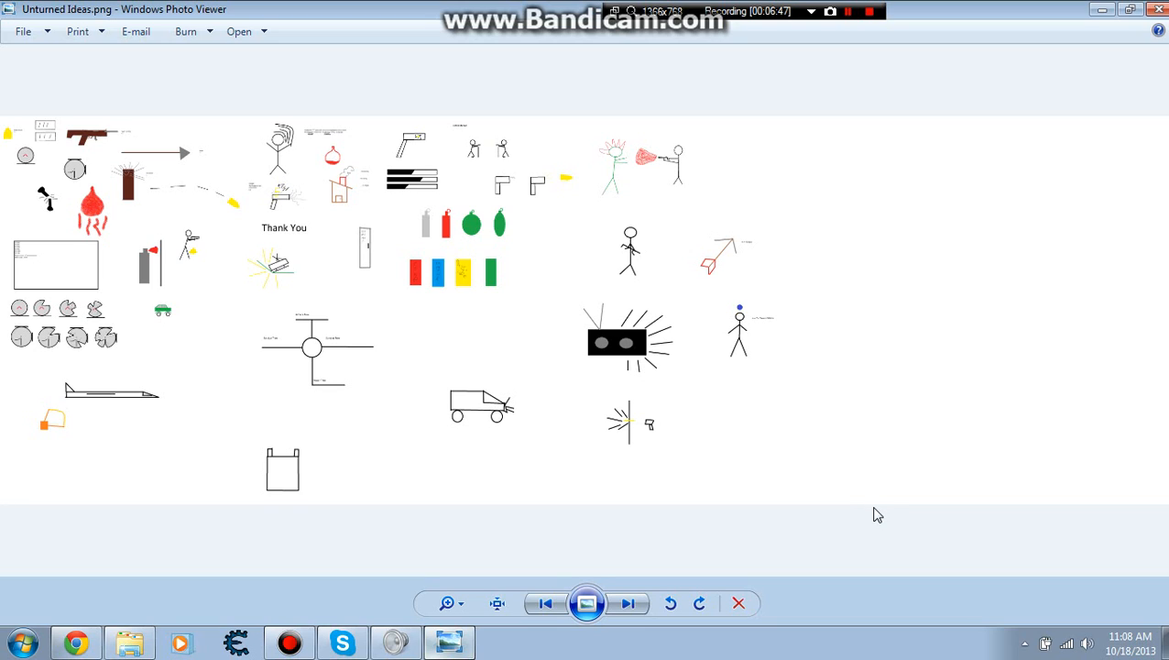
mouse_move(894, 535)
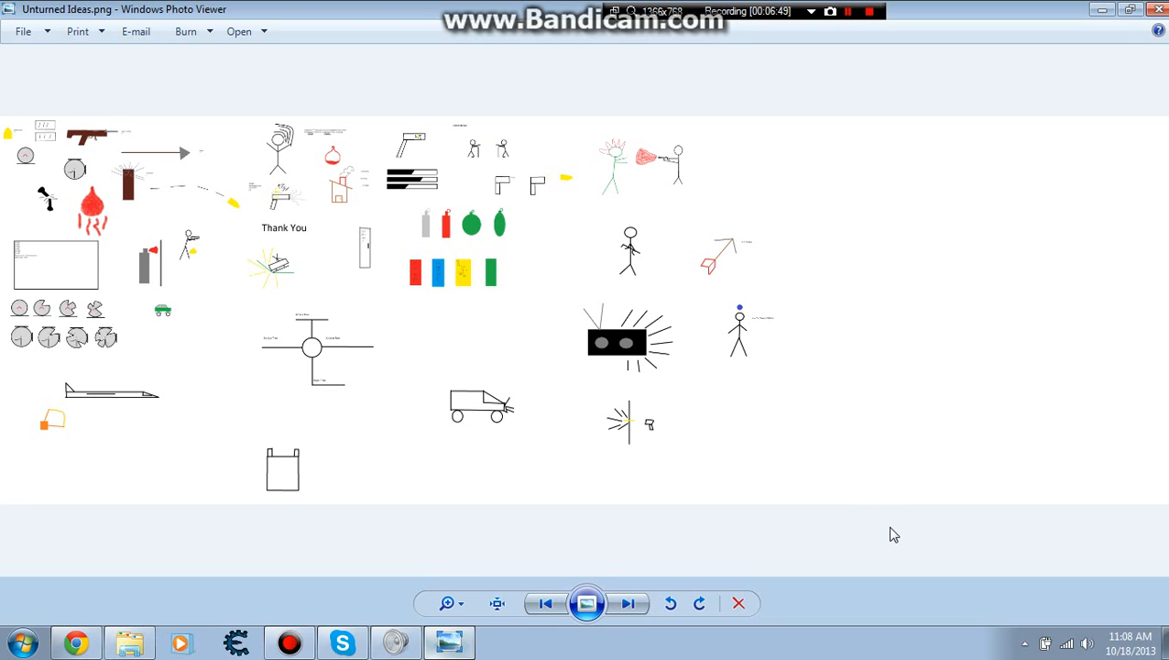
mouse_move(839, 27)
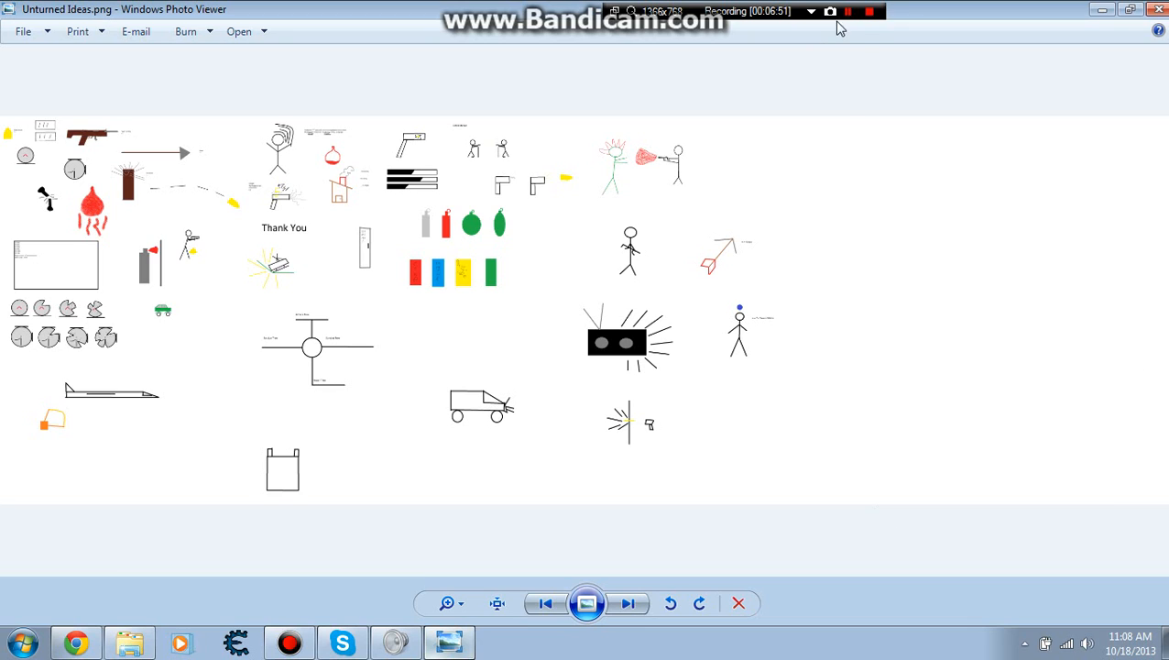
mouse_move(865, 28)
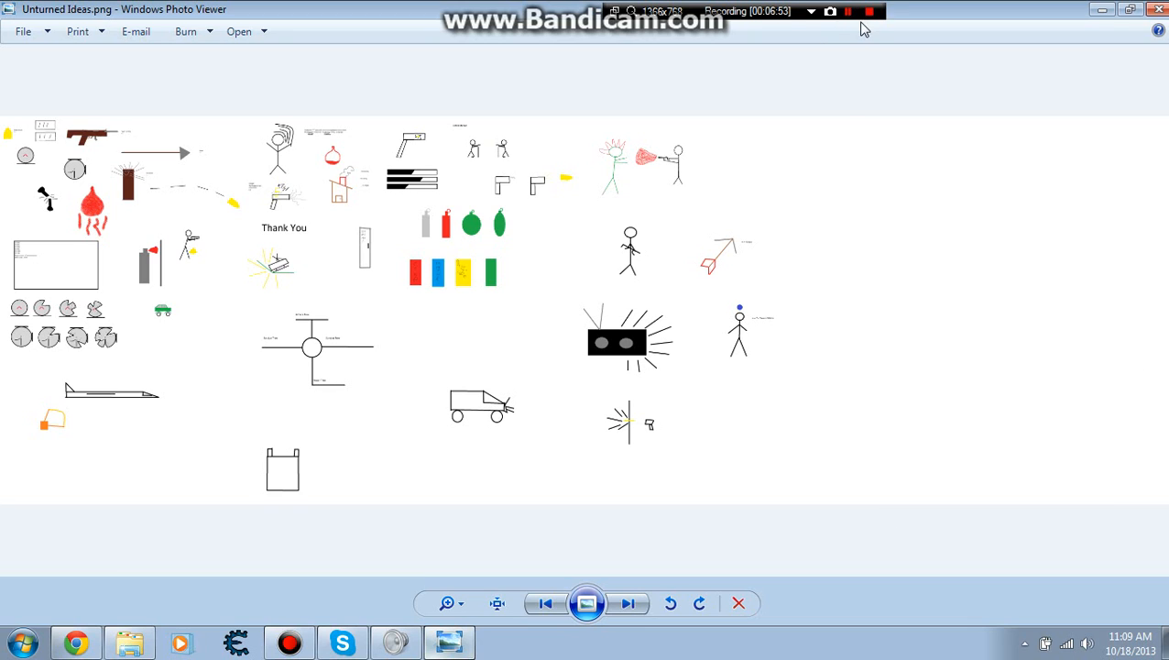
Stop the Bandicam recording while Unturned Ideas.png stays on screen
left_click(868, 11)
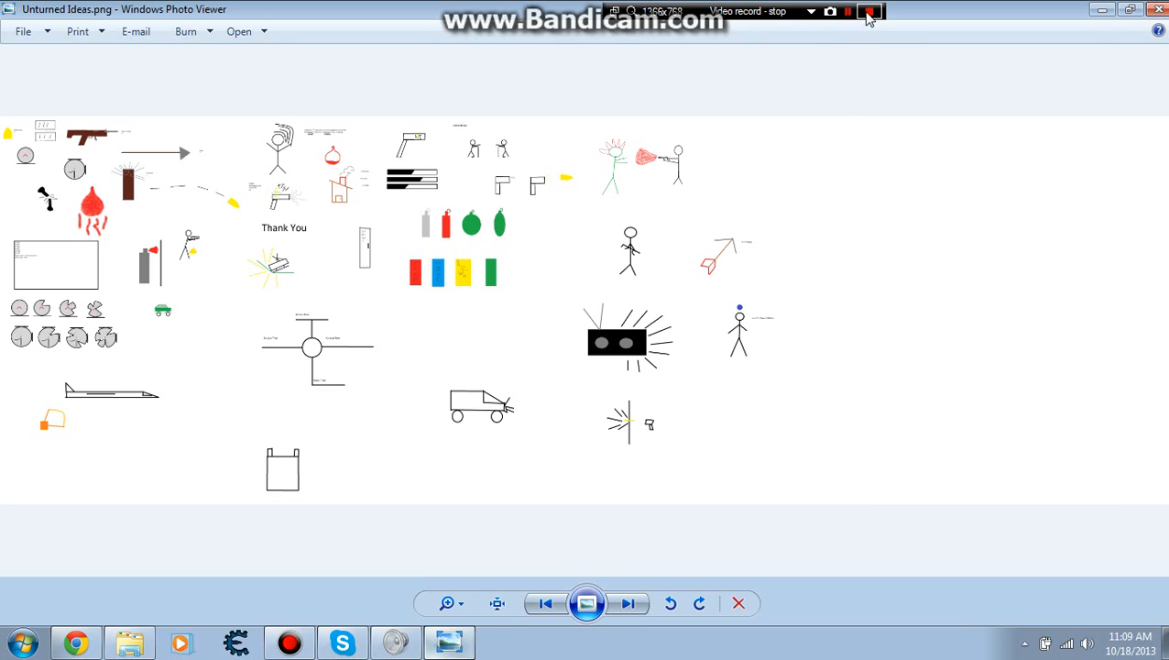